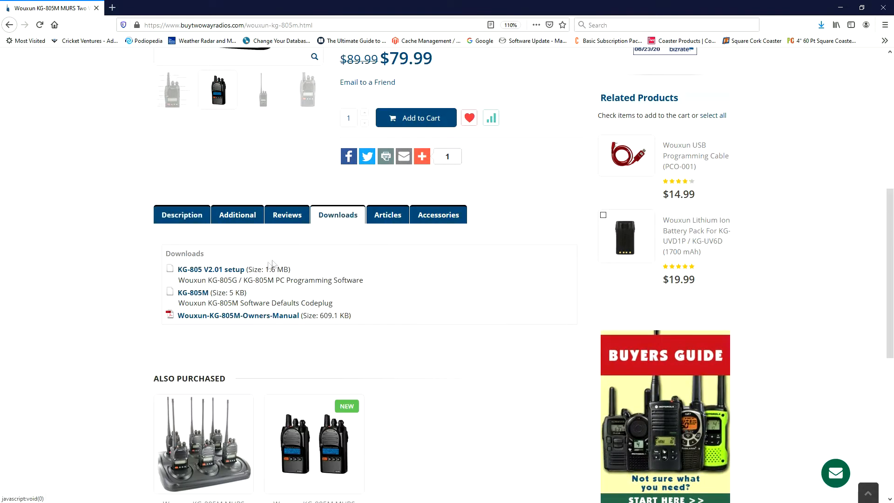
# Download the KG-805 V2.01 setup file and launch its installer.
pyautogui.click(210, 269)
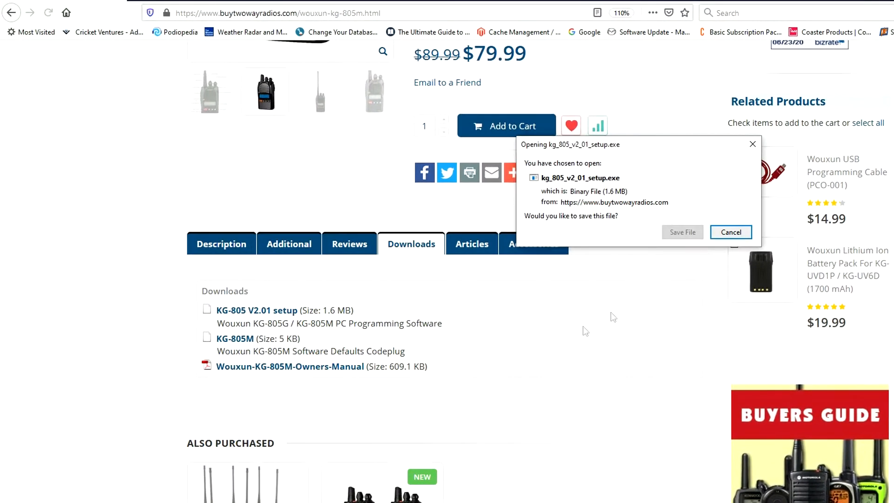
pyautogui.click(682, 232)
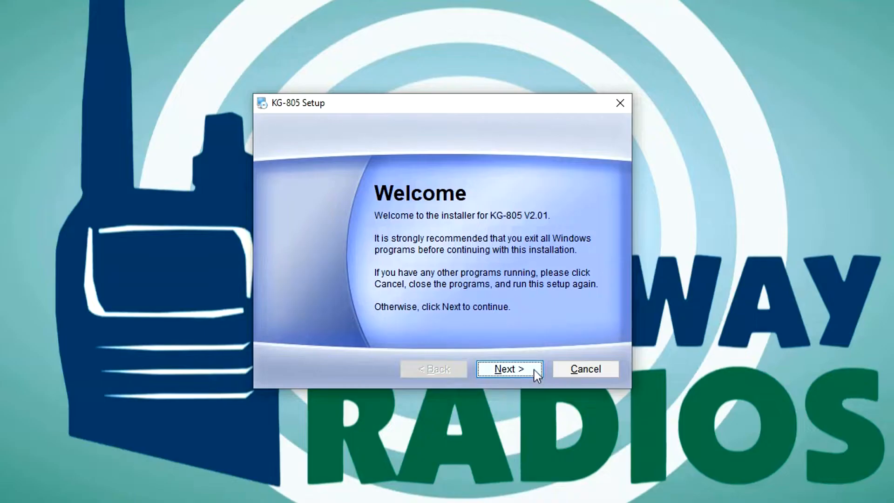
# Install KG-805 V2.01 with the default folder and shortcuts, then finish the installer.
pyautogui.click(509, 368)
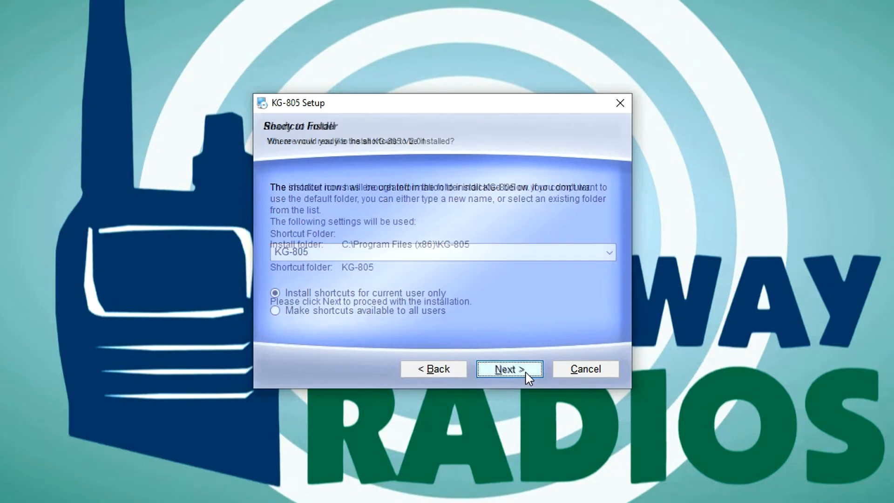
pyautogui.click(509, 368)
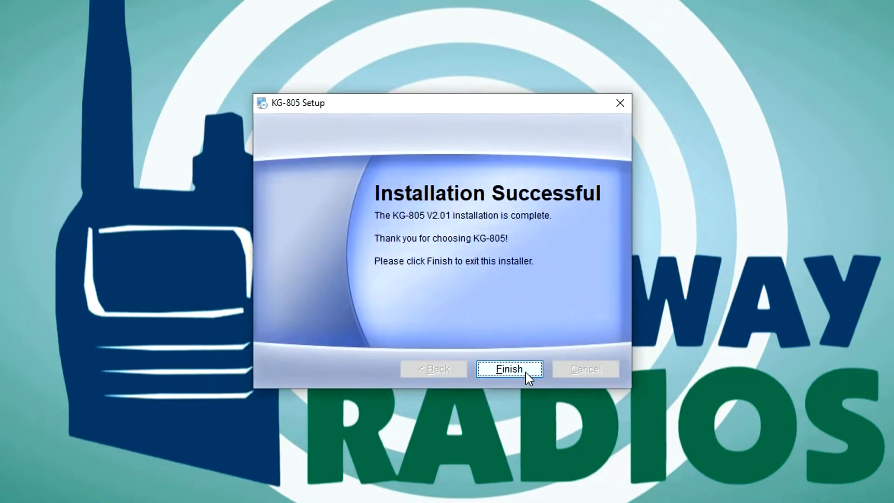
pyautogui.click(508, 369)
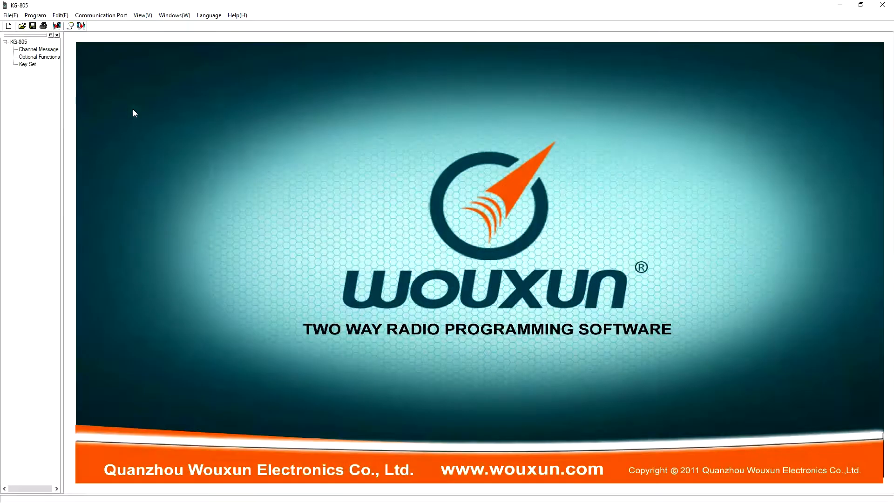
# Read the radio's channel programming into the software and save it to a file in Radio Programming Files.
pyautogui.click(35, 15)
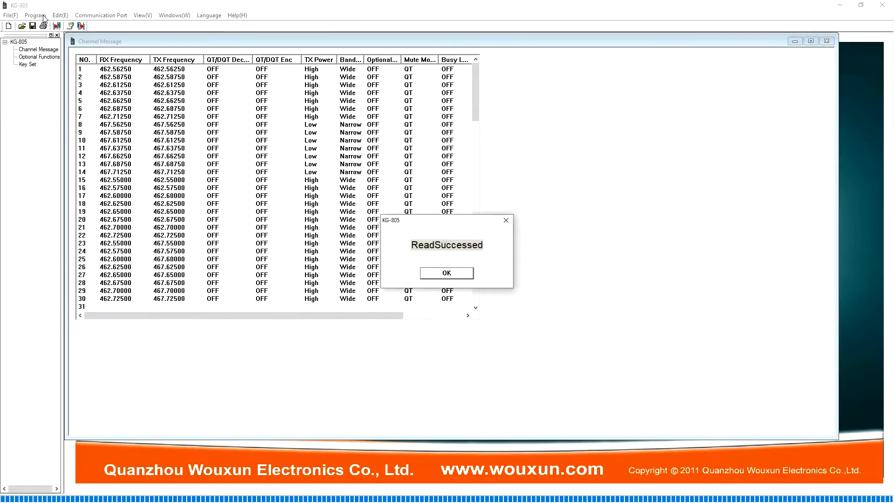
pyautogui.click(446, 273)
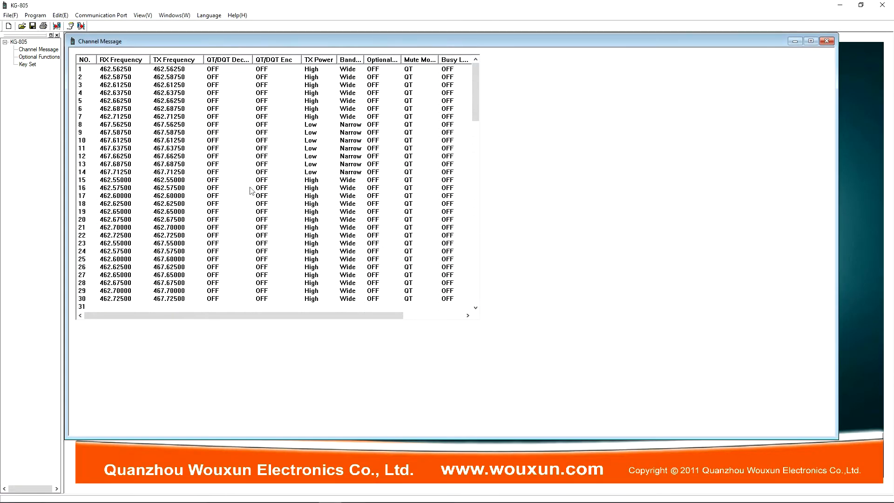
pyautogui.click(10, 15)
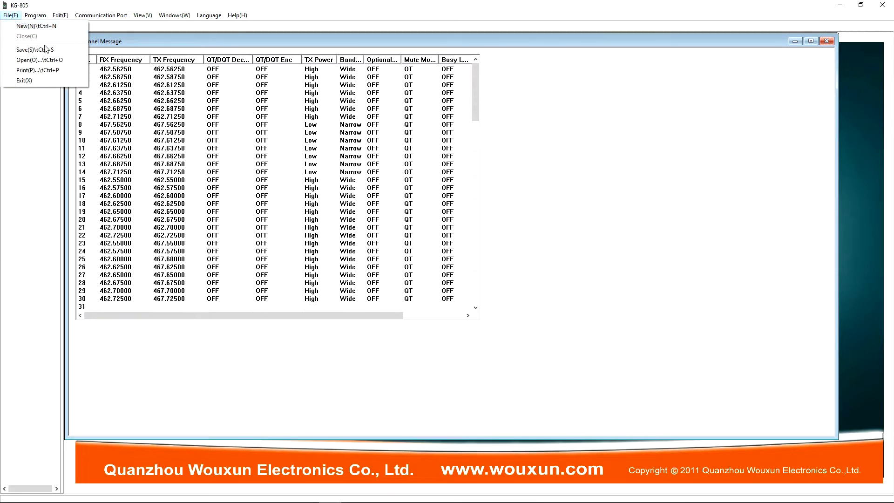
pyautogui.click(31, 49)
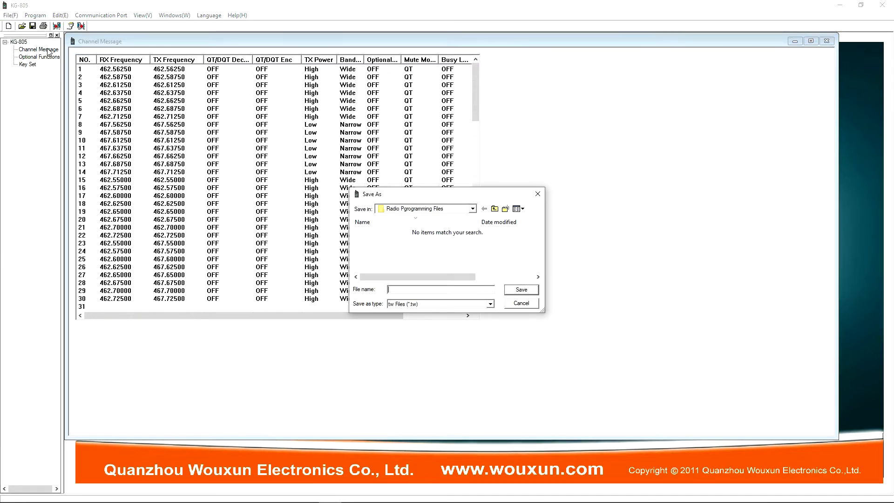
pyautogui.click(519, 302)
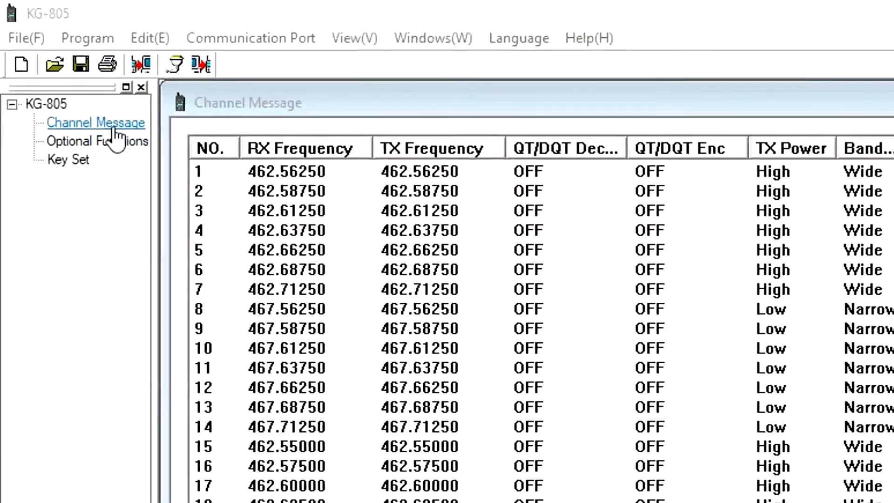
pyautogui.click(97, 141)
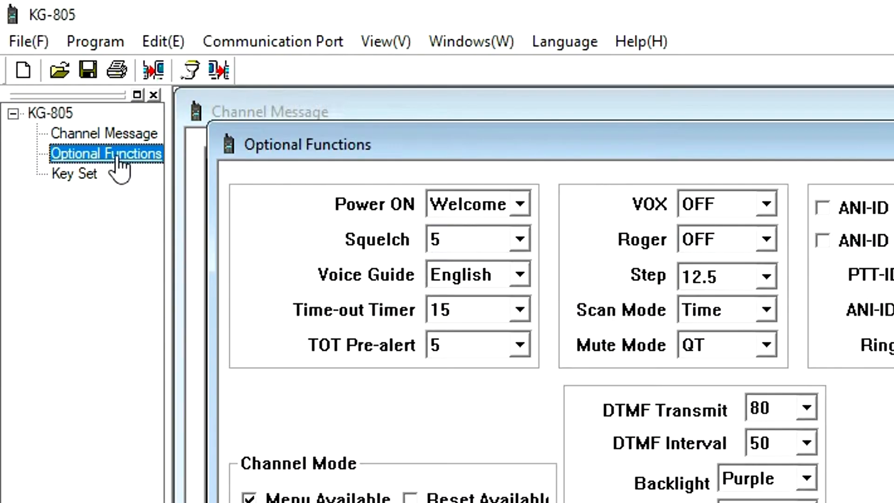
pyautogui.click(74, 174)
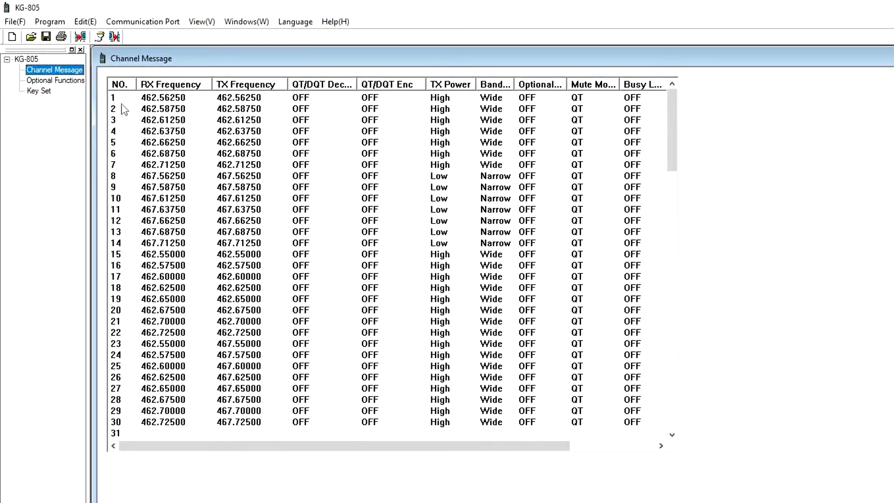
pyautogui.moveTo(128, 334)
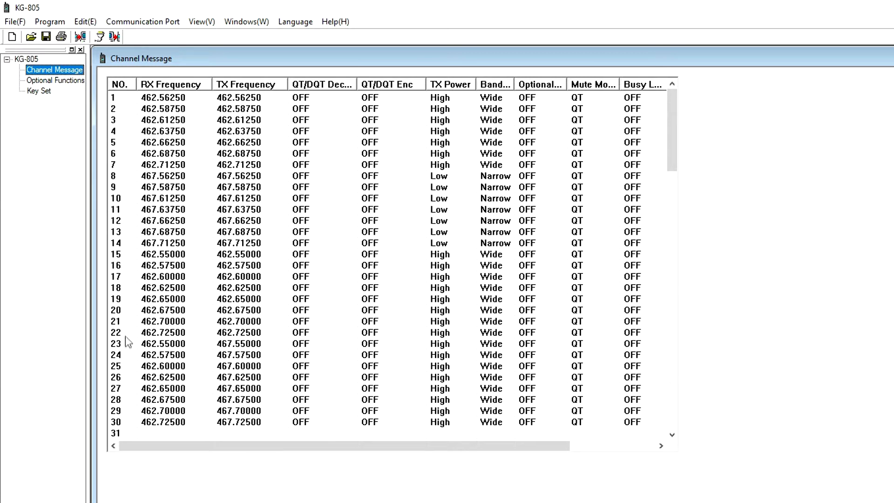
pyautogui.moveTo(132, 426)
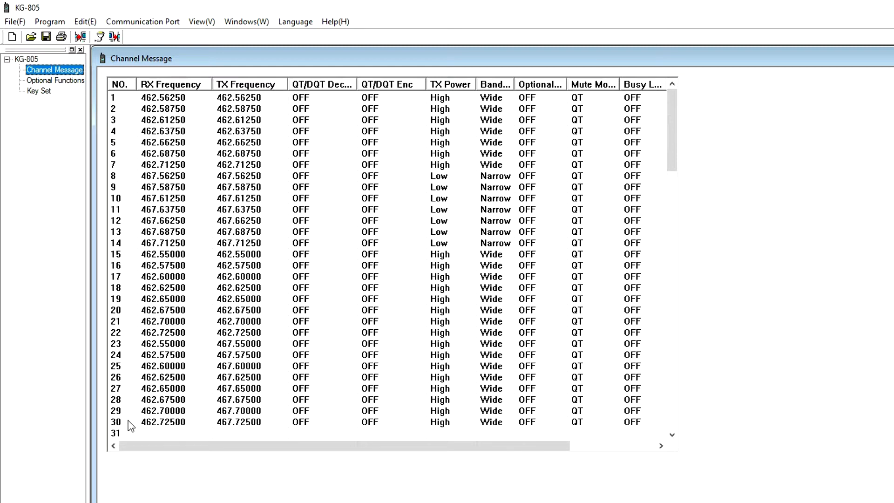
pyautogui.scroll(-3)
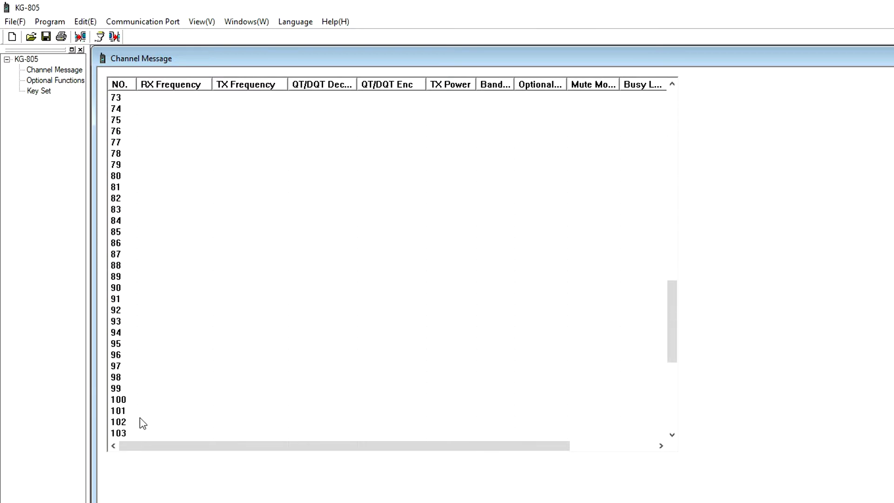
pyautogui.scroll(-3)
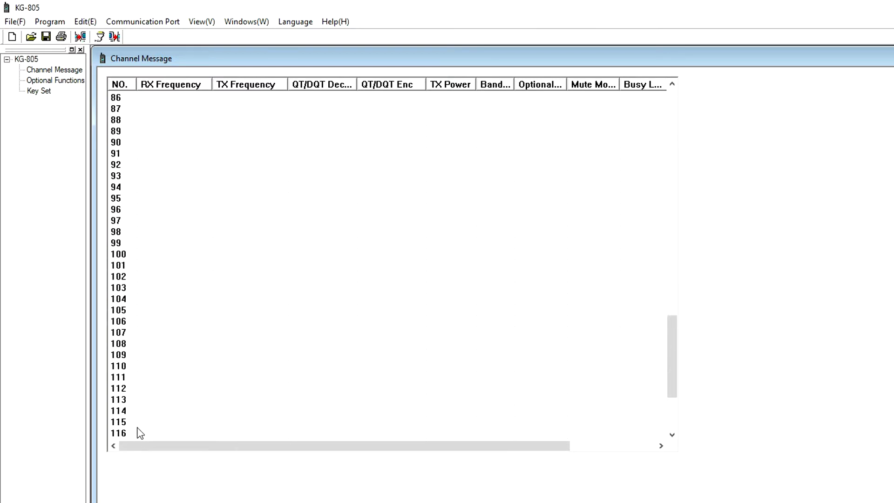
pyautogui.scroll(3)
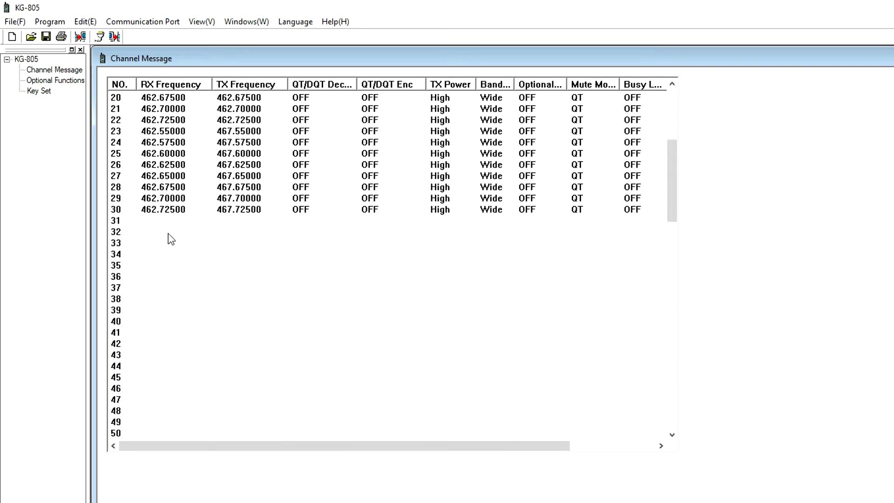
# Enter 462.5625 as the frequency for new channel 31.
pyautogui.write('4')
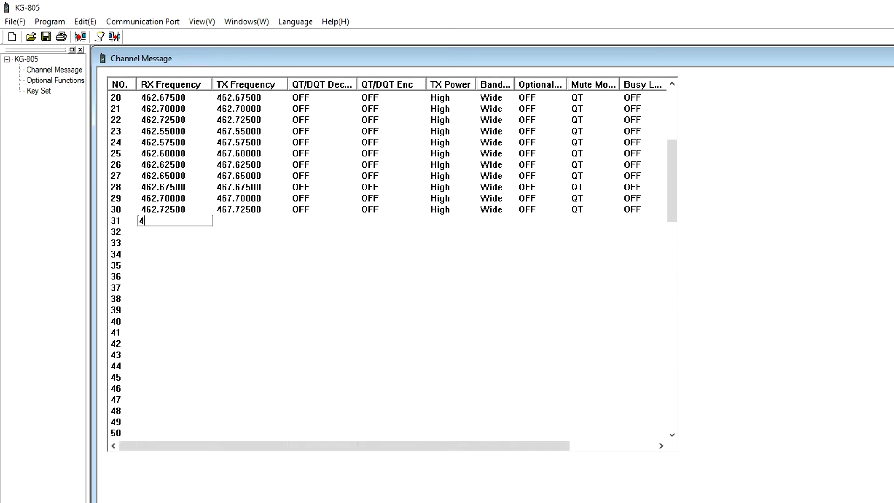
pyautogui.write('62.5625')
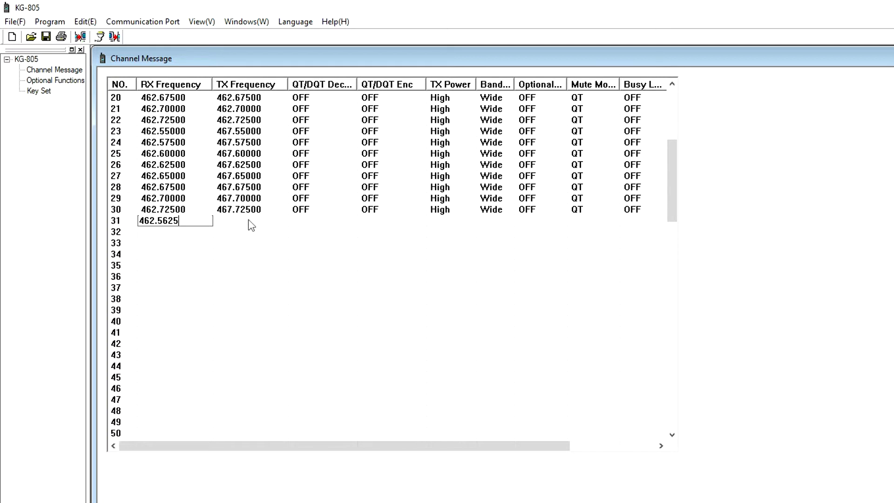
pyautogui.press('Enter')
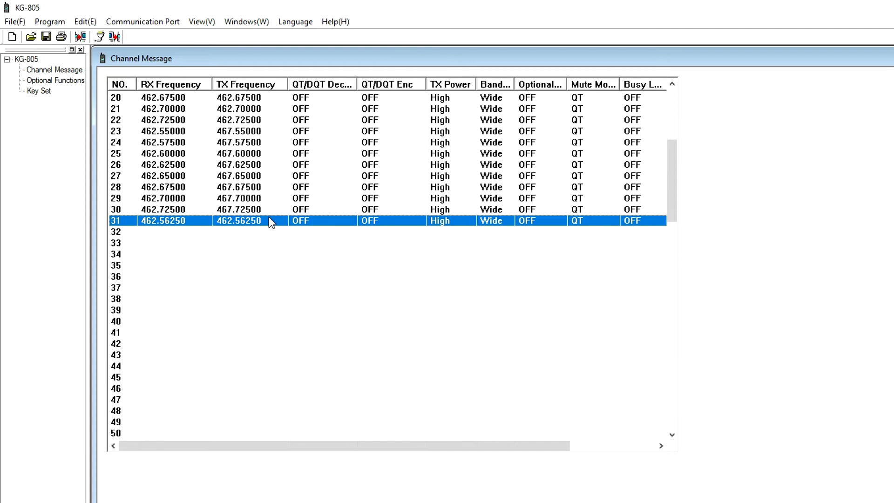
pyautogui.moveTo(275, 222)
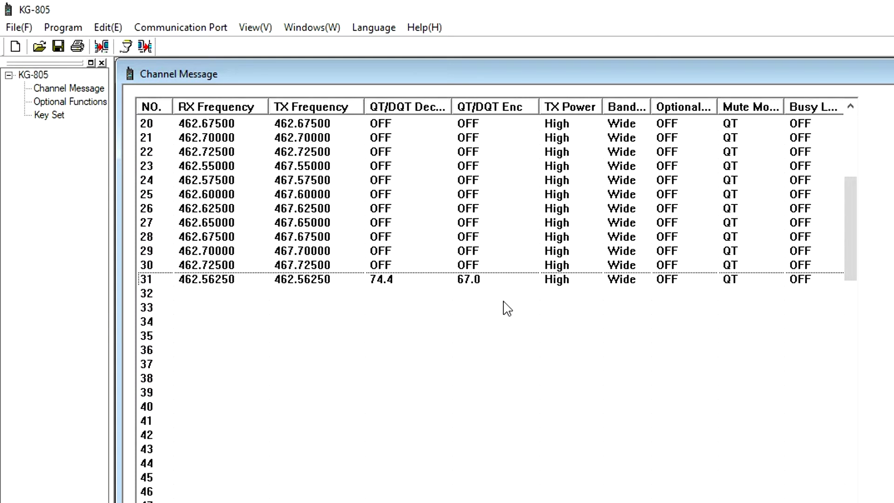
pyautogui.moveTo(522, 306)
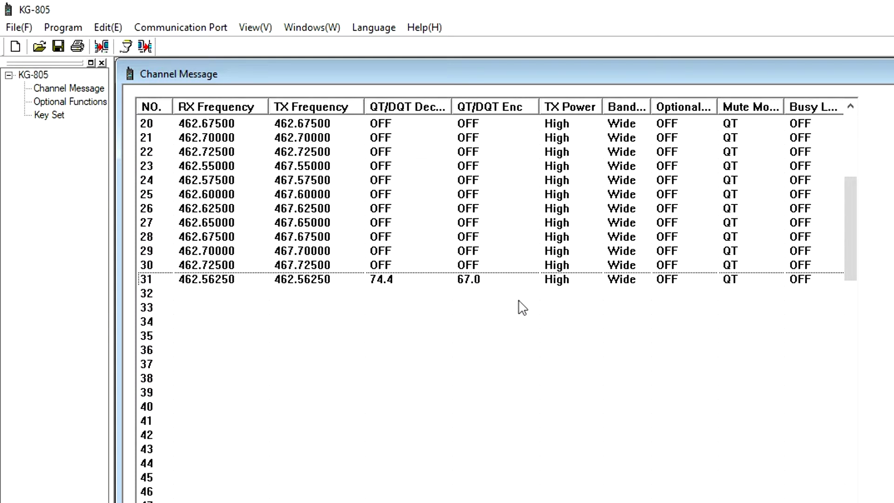
# Keep channel 31 at High power, Wide band width and QT mute mode.
pyautogui.click(595, 279)
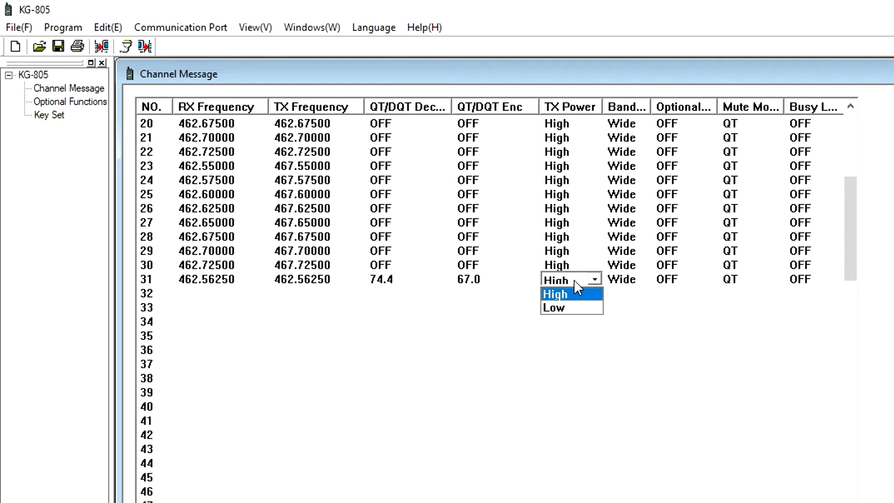
pyautogui.click(627, 279)
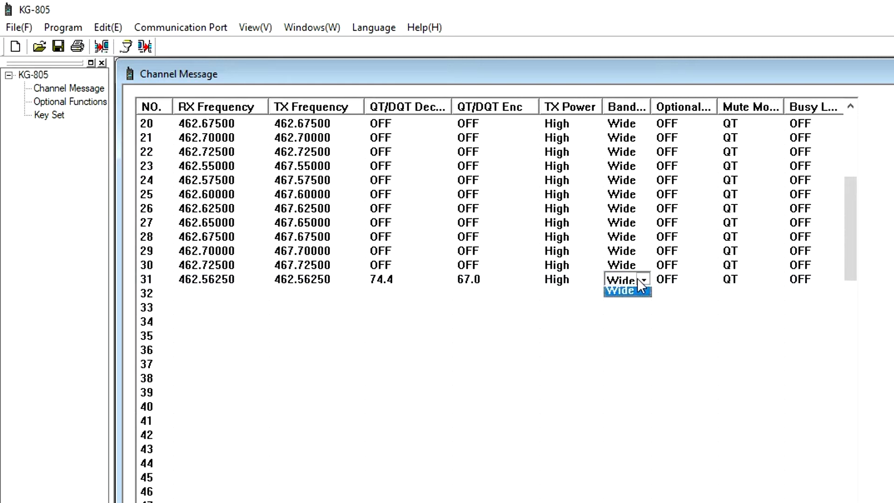
pyautogui.click(643, 278)
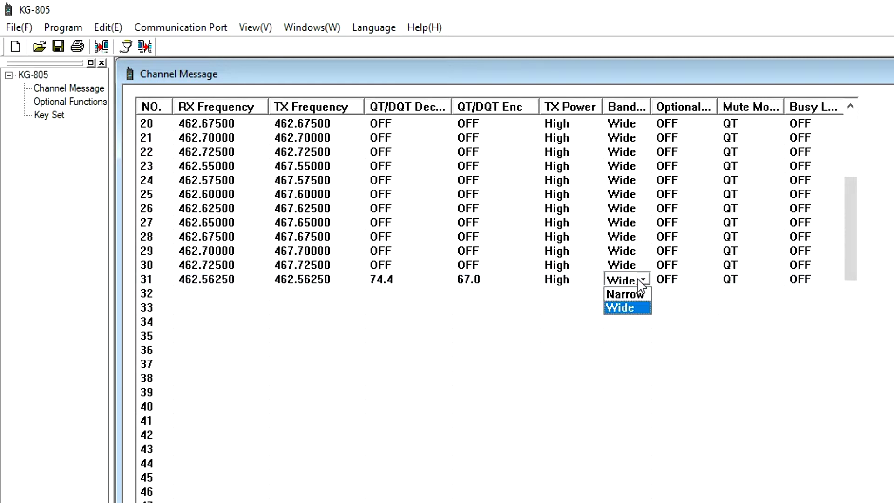
pyautogui.click(619, 308)
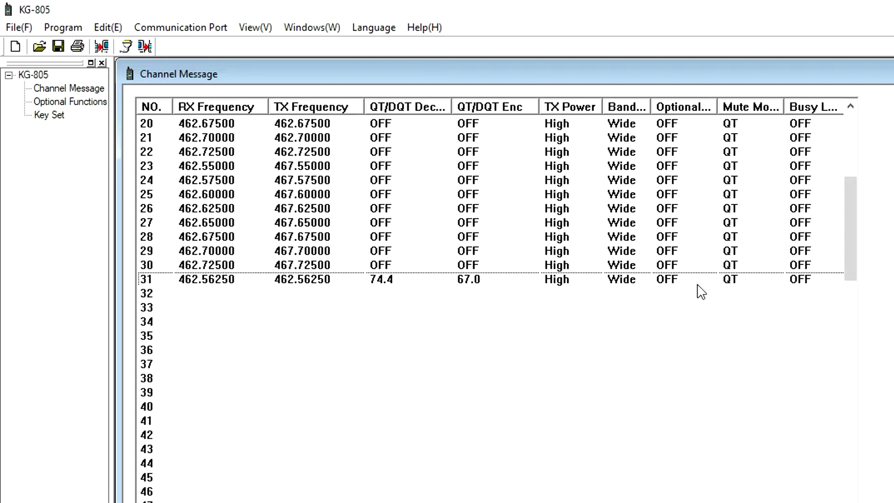
pyautogui.click(666, 279)
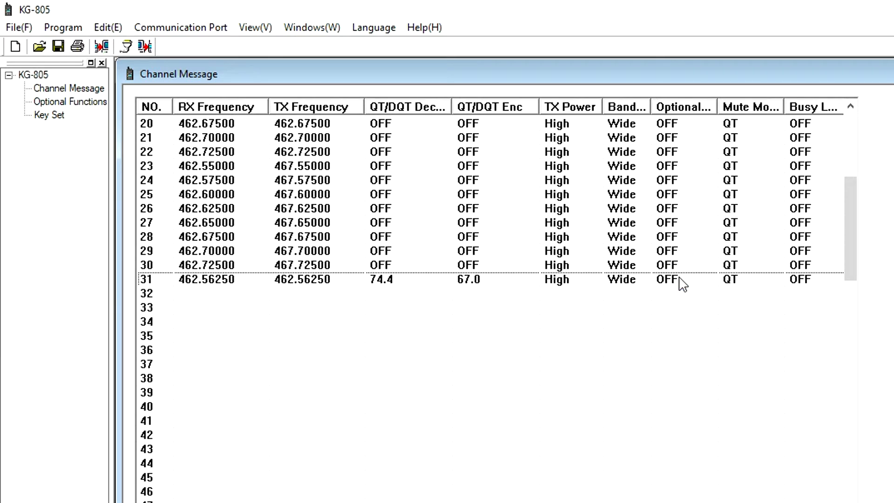
pyautogui.moveTo(720, 288)
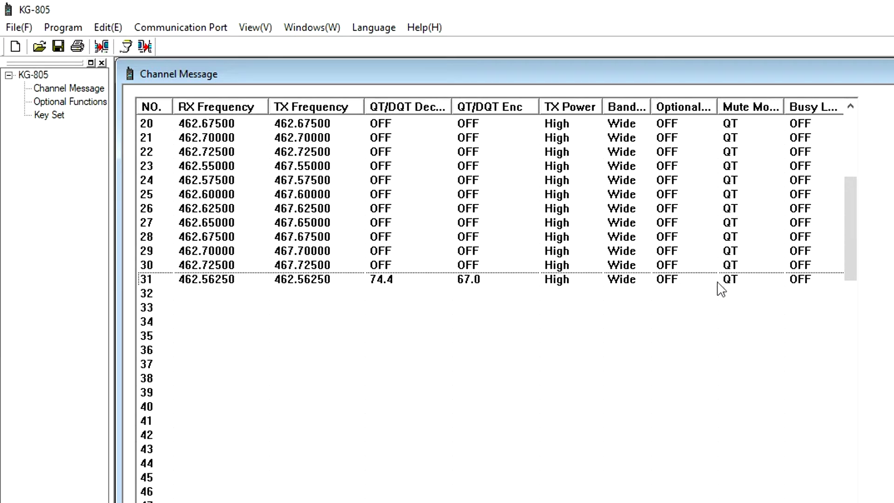
pyautogui.click(752, 278)
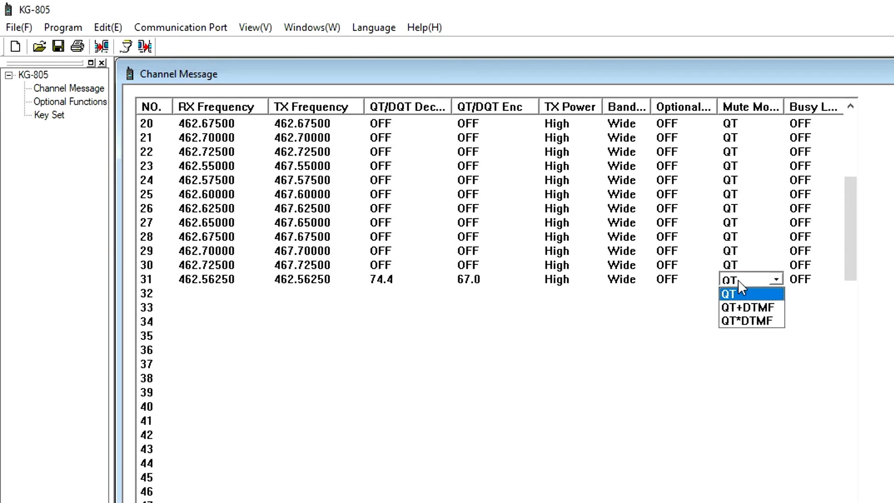
pyautogui.click(729, 293)
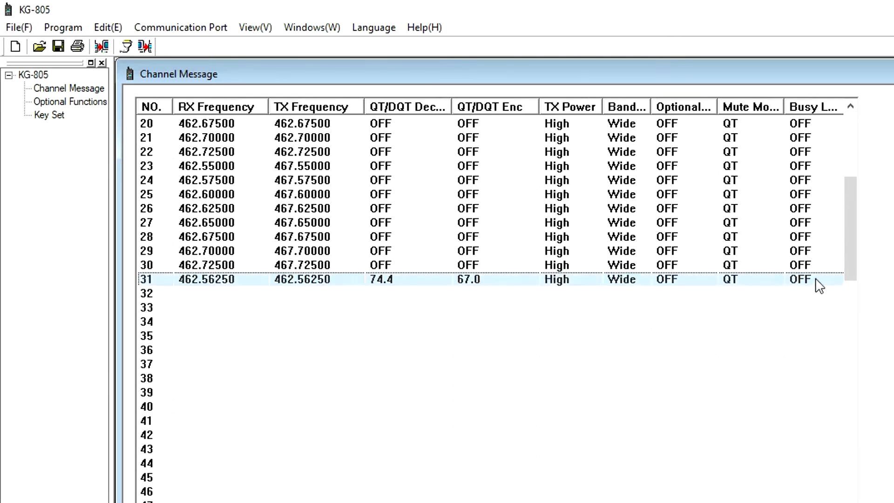
pyautogui.click(804, 280)
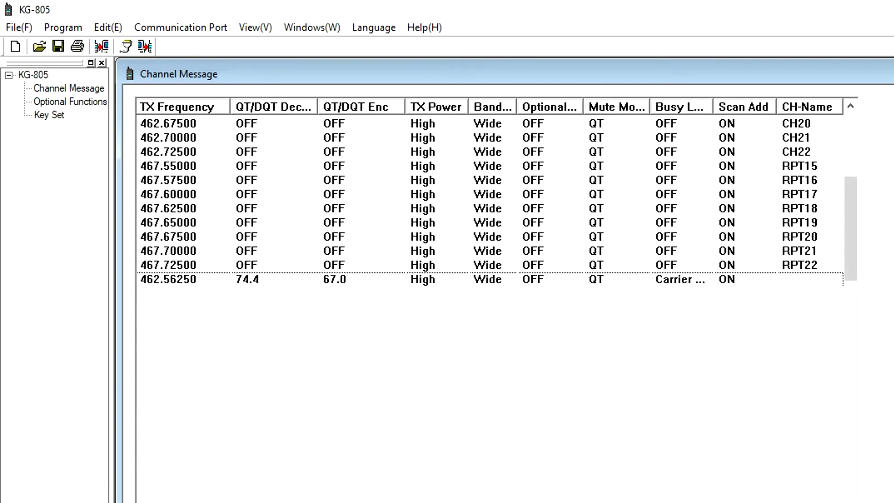
pyautogui.moveTo(746, 287)
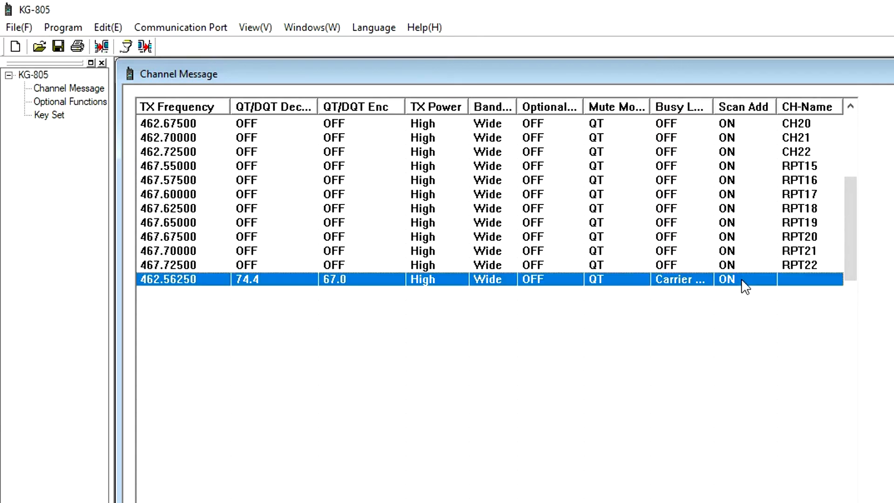
# Keep Scan Add ON for the new 462.56250 channel.
pyautogui.click(744, 280)
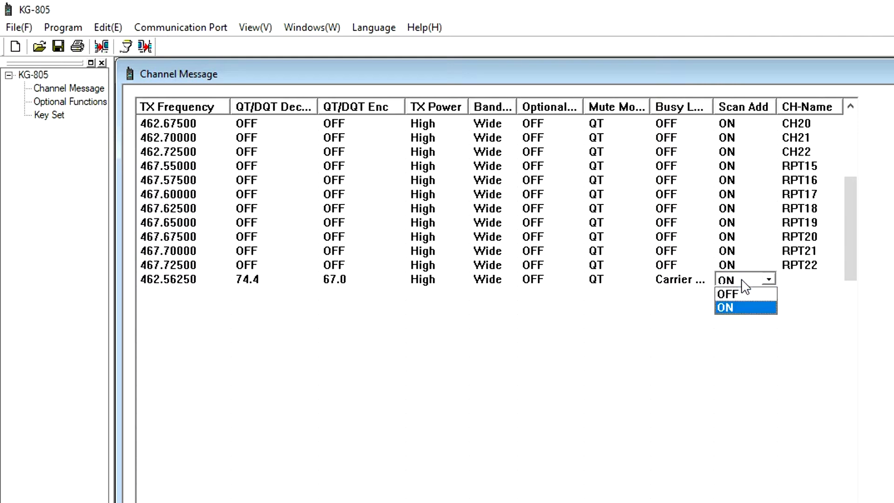
pyautogui.click(725, 308)
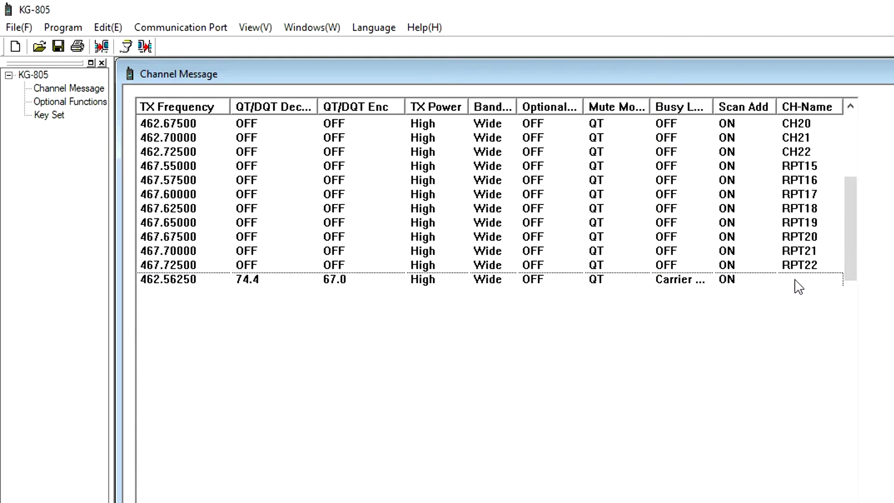
pyautogui.write('t')
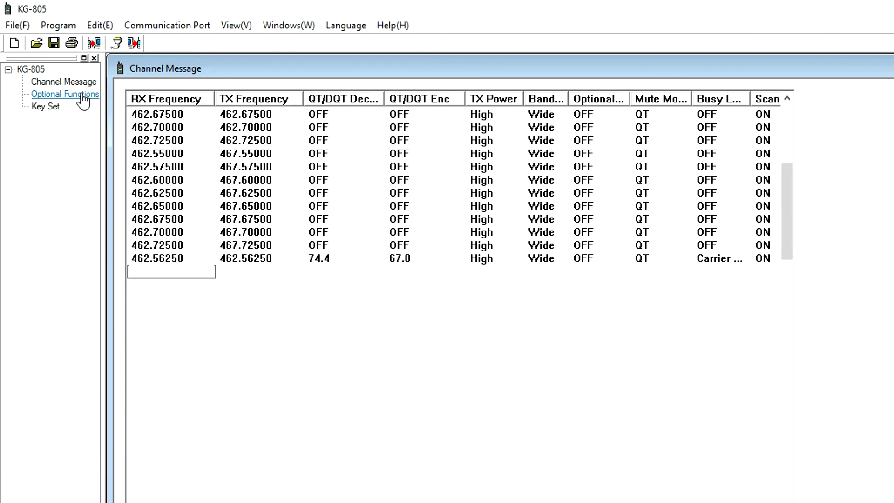
# Review optional functions, keeping the Welcome power-on display, squelch, English voice guide and time-out timer.
pyautogui.click(65, 94)
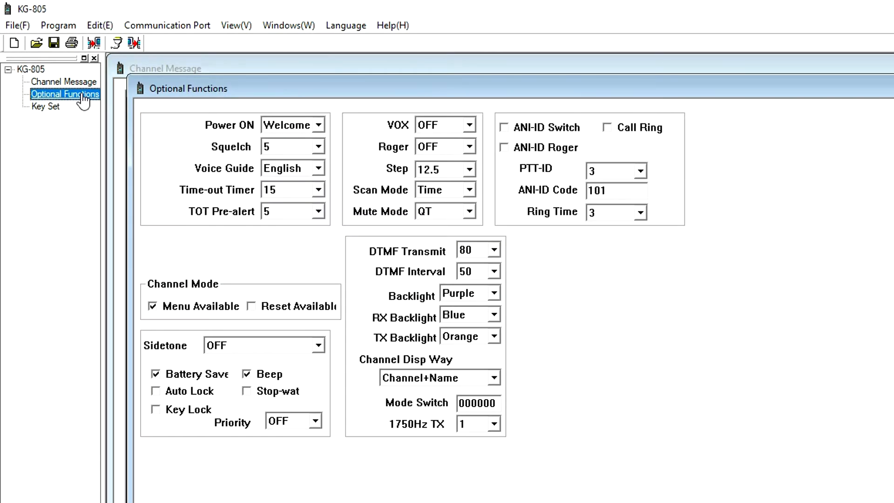
pyautogui.moveTo(570, 257)
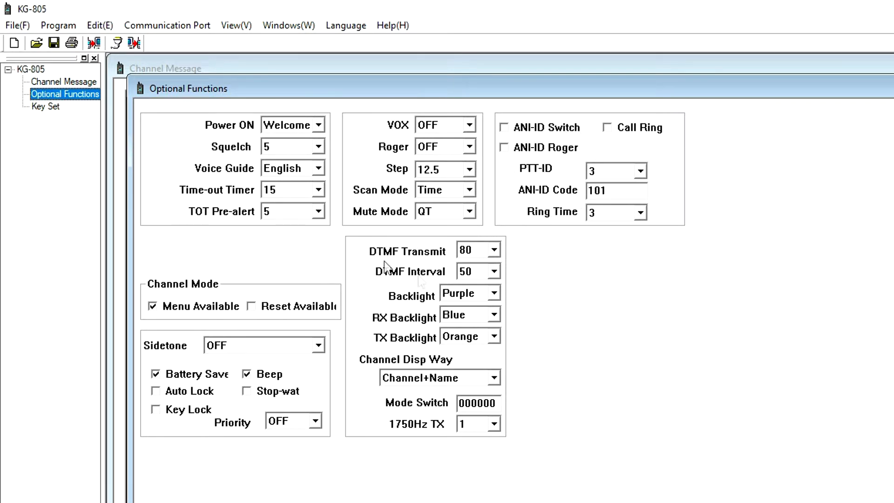
pyautogui.moveTo(323, 248)
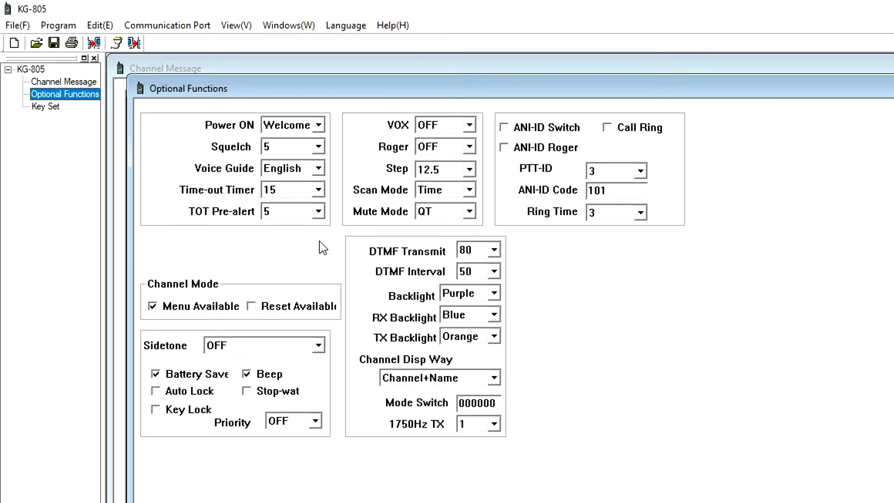
pyautogui.moveTo(307, 245)
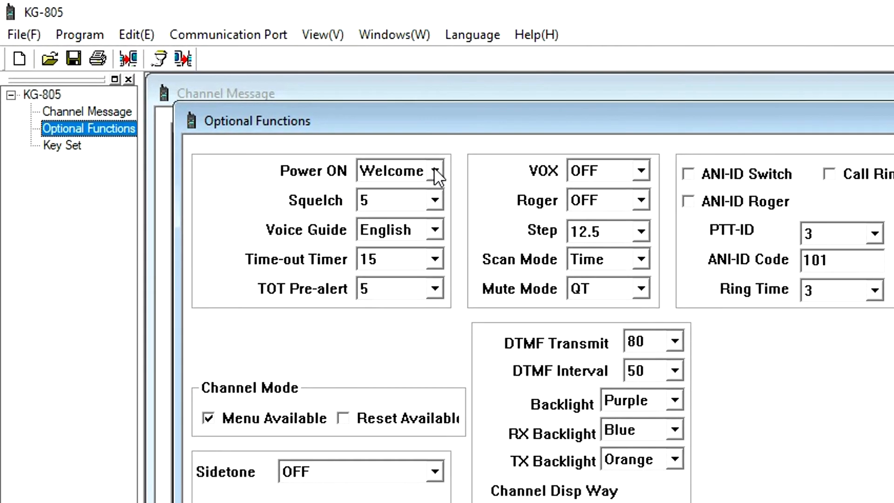
pyautogui.click(435, 169)
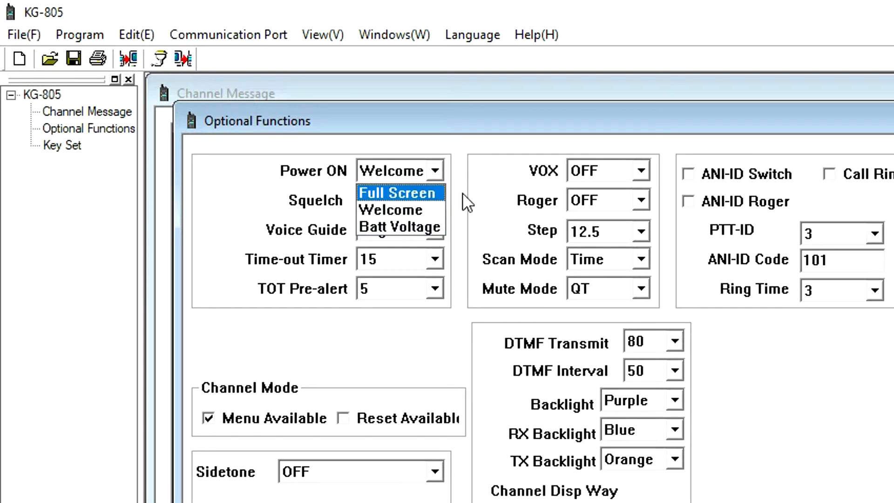
pyautogui.click(391, 209)
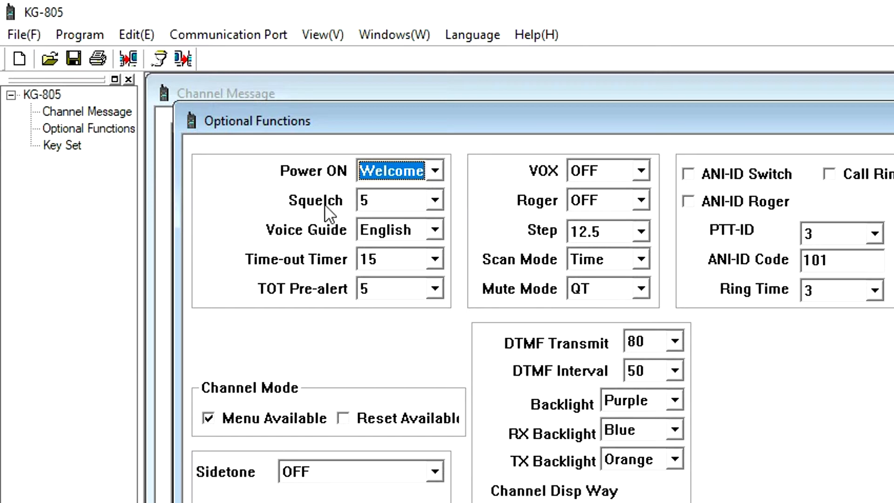
pyautogui.click(436, 201)
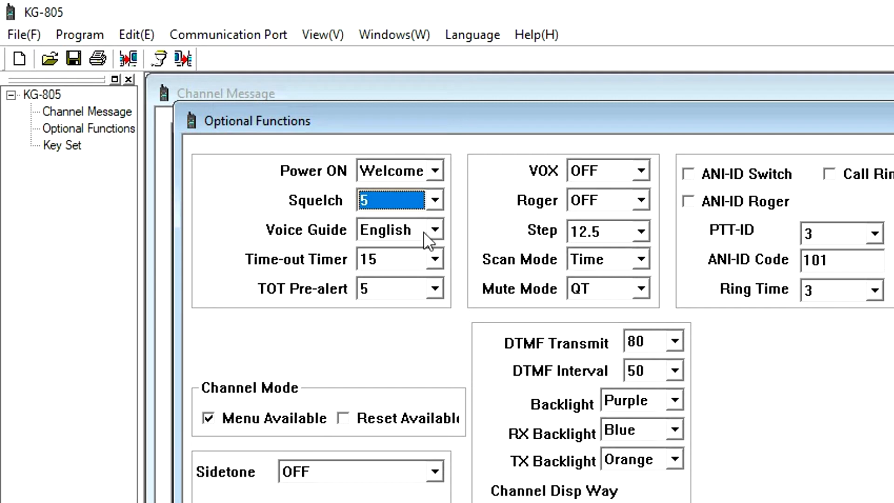
pyautogui.click(437, 230)
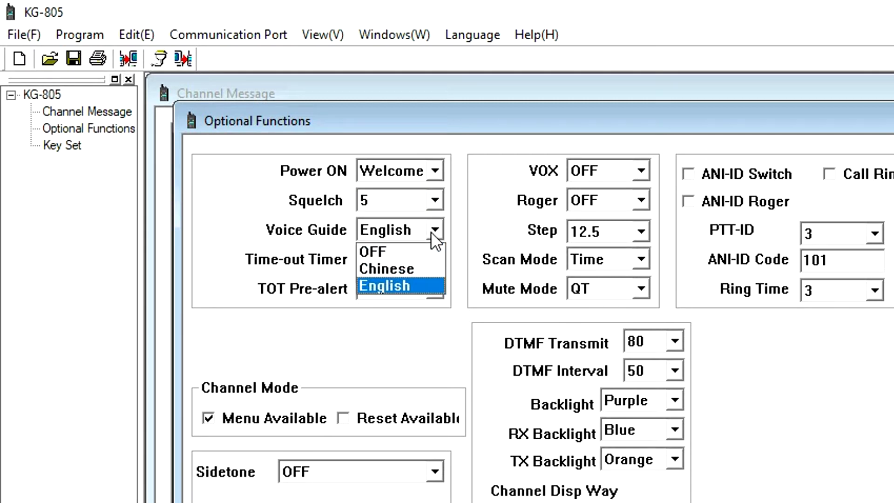
pyautogui.click(385, 285)
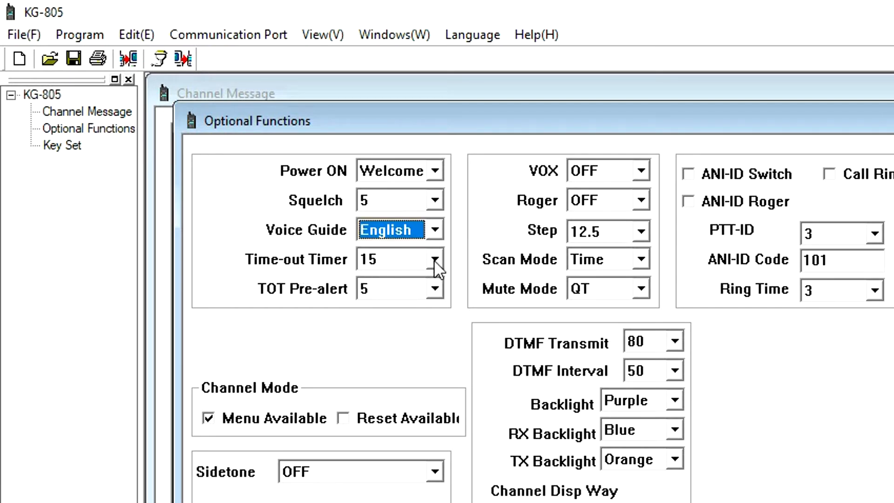
pyautogui.click(436, 259)
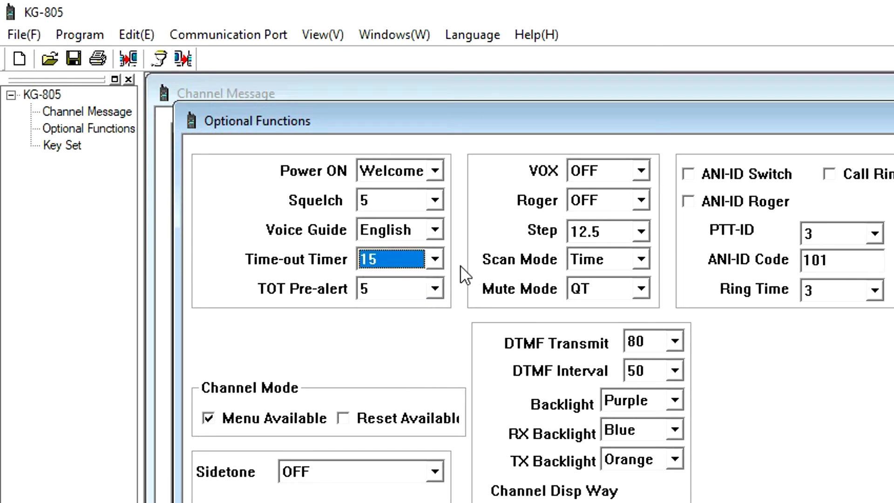
pyautogui.moveTo(433, 299)
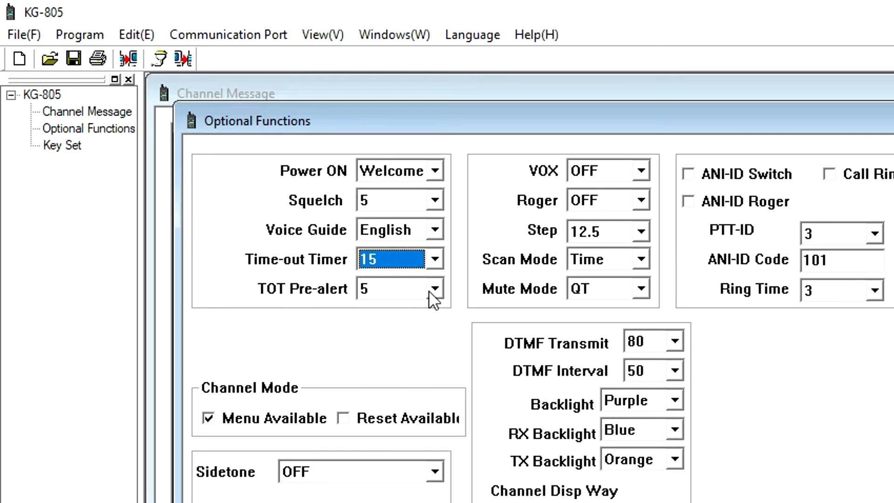
# Keep TOT pre-alert 5, VOX and roger off, 12.5 step and Time scan mode.
pyautogui.click(436, 288)
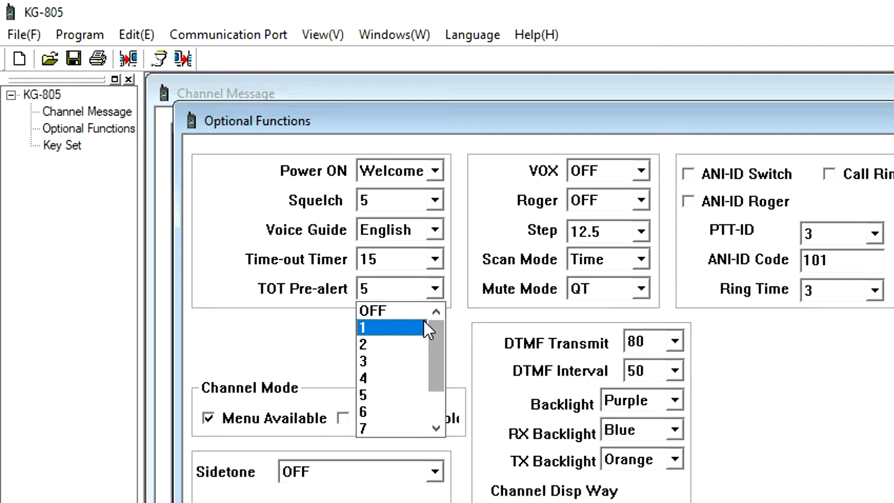
pyautogui.moveTo(408, 395)
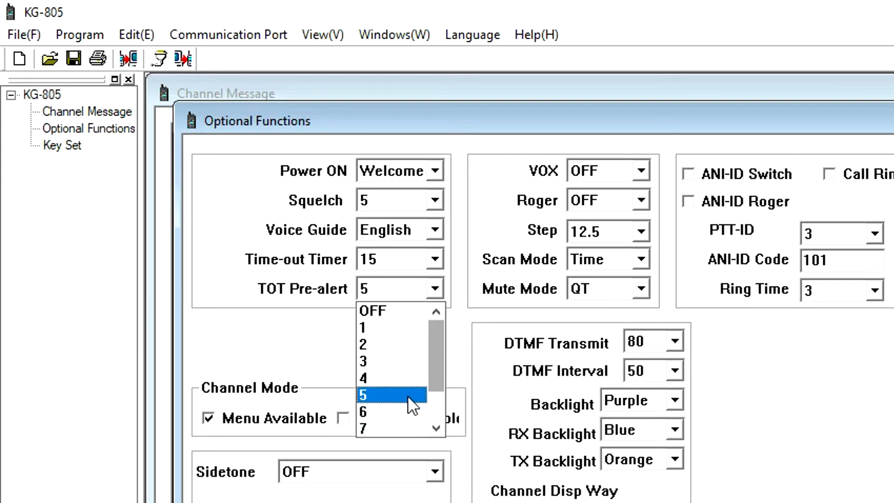
pyautogui.click(363, 394)
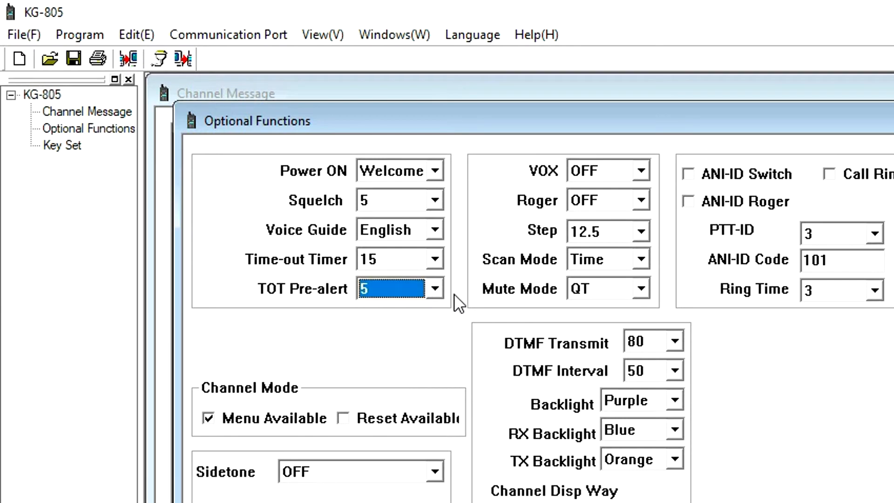
pyautogui.moveTo(556, 187)
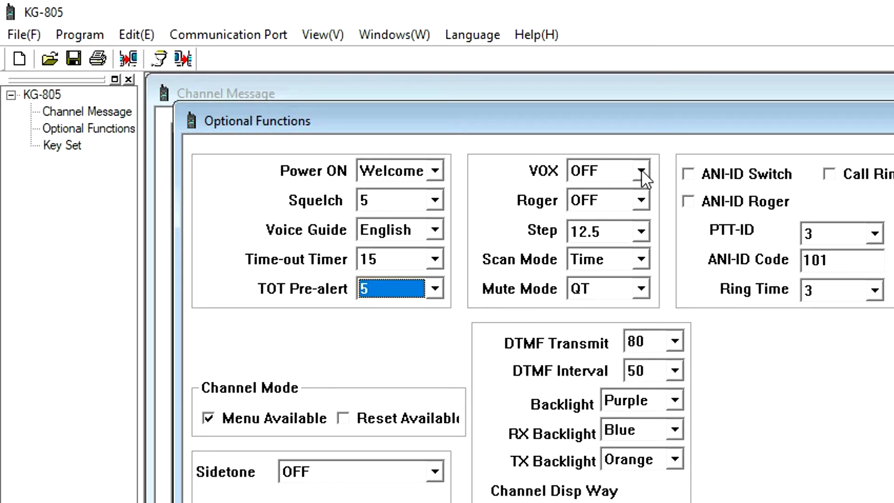
pyautogui.click(640, 169)
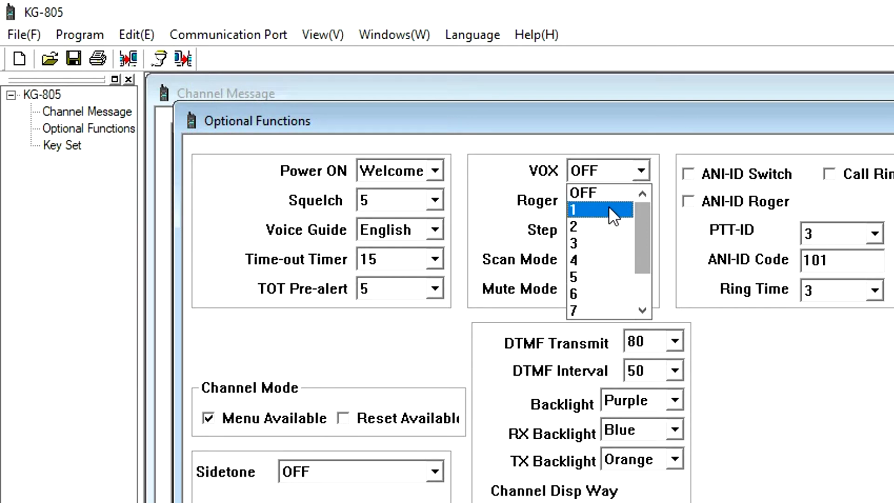
pyautogui.scroll(-3)
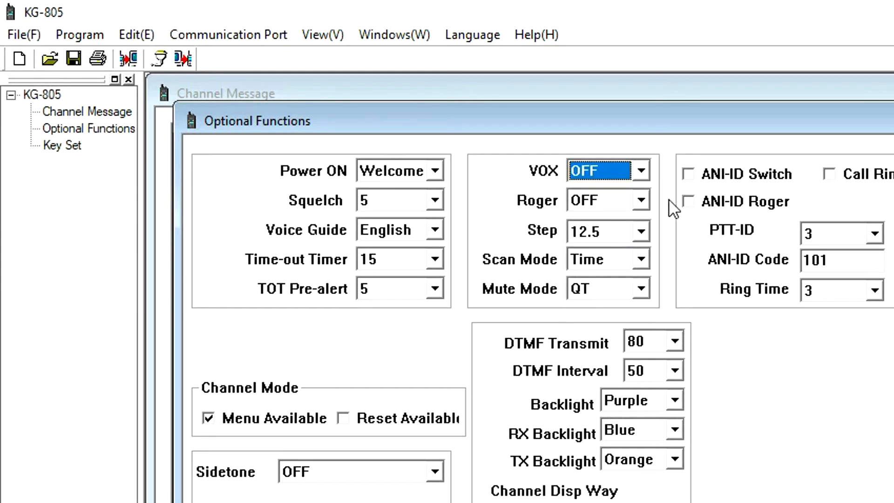
pyautogui.moveTo(611, 209)
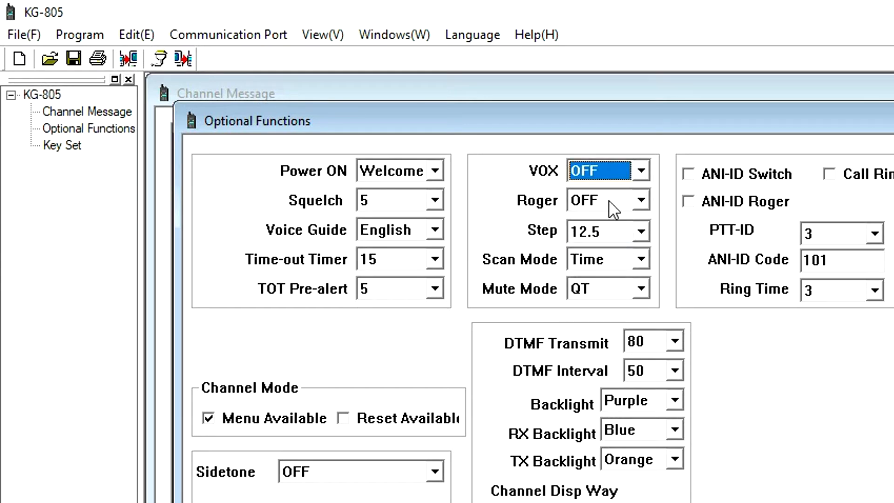
pyautogui.click(640, 200)
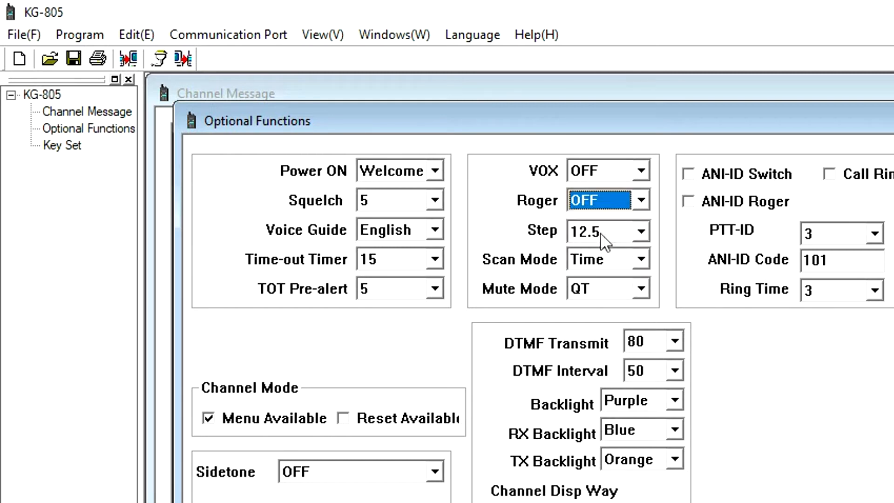
pyautogui.click(599, 231)
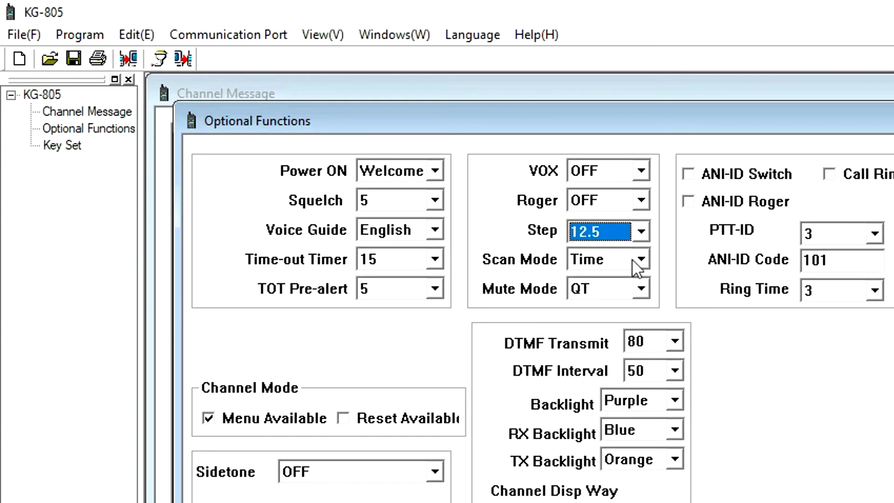
pyautogui.moveTo(641, 268)
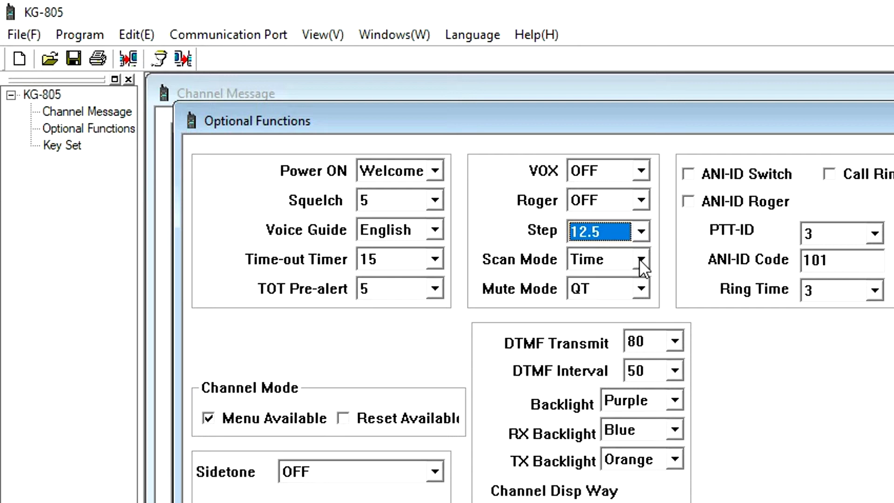
pyautogui.click(643, 259)
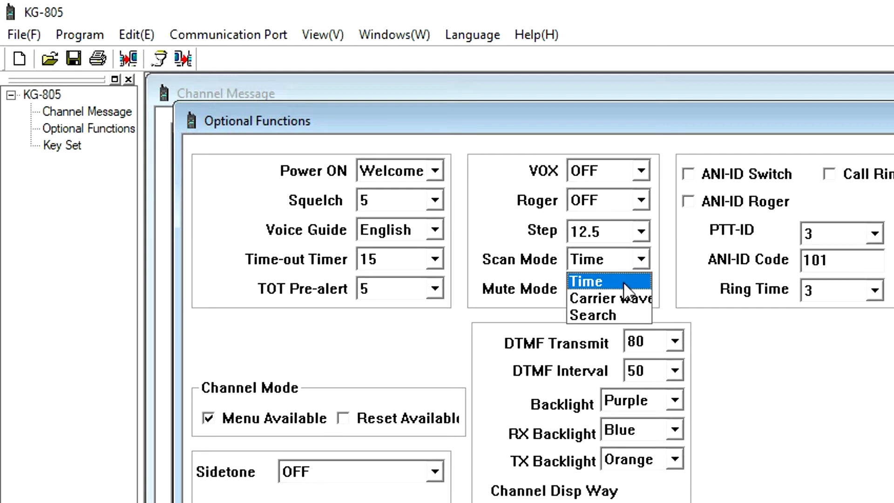
pyautogui.moveTo(621, 298)
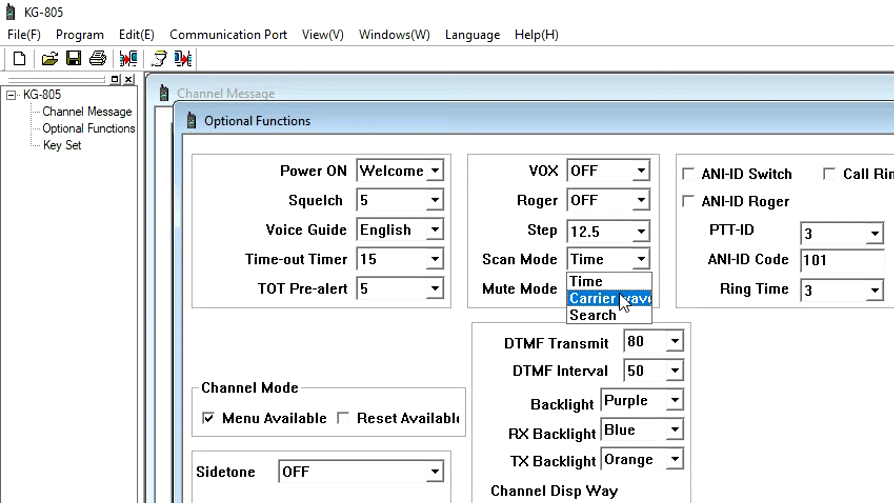
pyautogui.moveTo(609, 316)
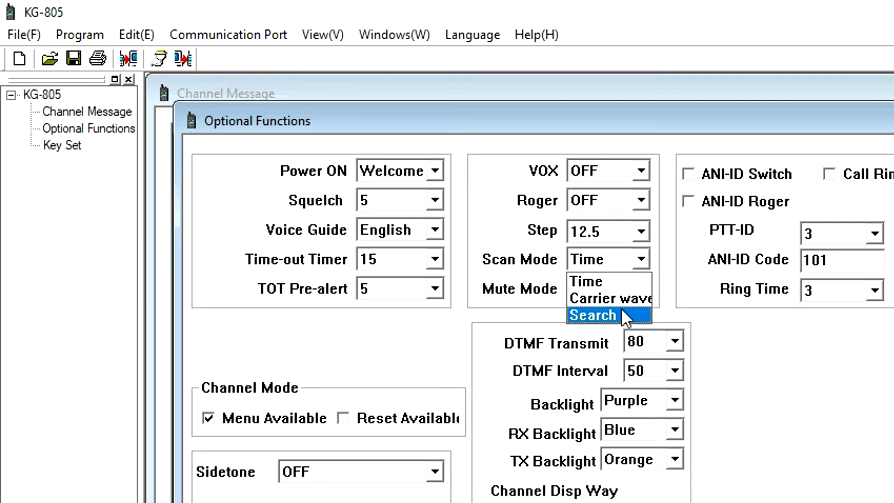
pyautogui.moveTo(632, 319)
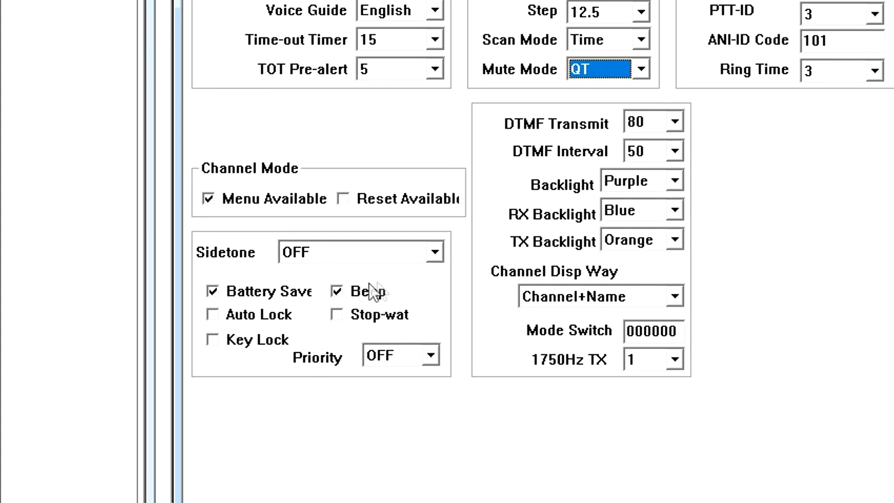
pyautogui.moveTo(476, 274)
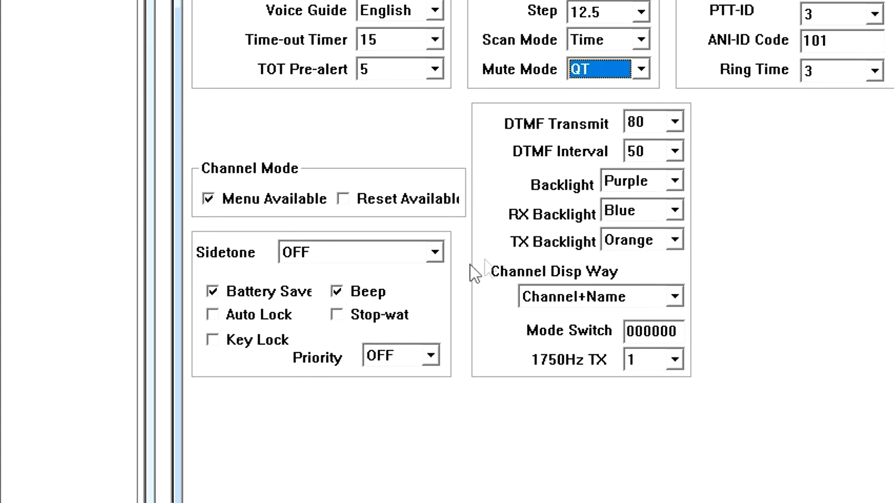
pyautogui.moveTo(579, 227)
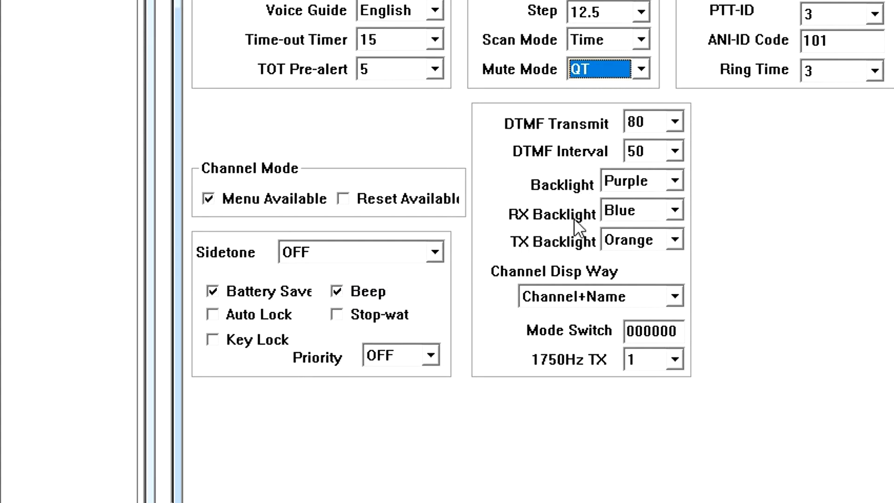
pyautogui.moveTo(580, 245)
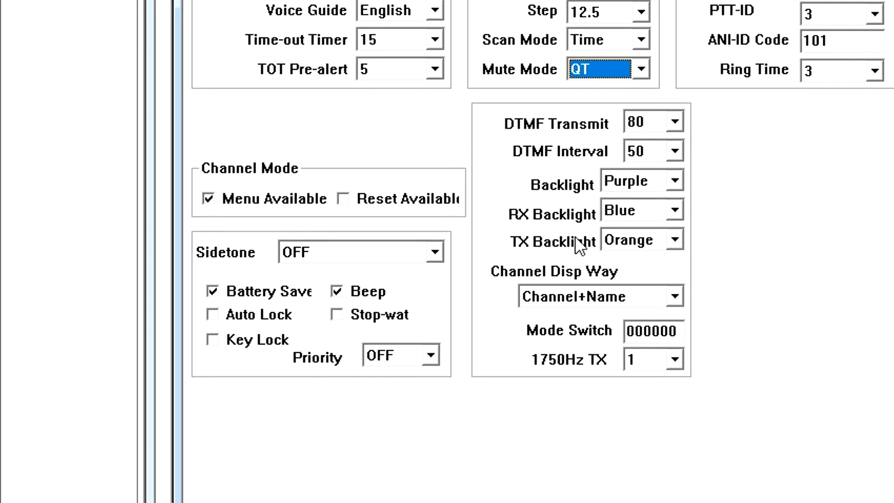
pyautogui.moveTo(588, 239)
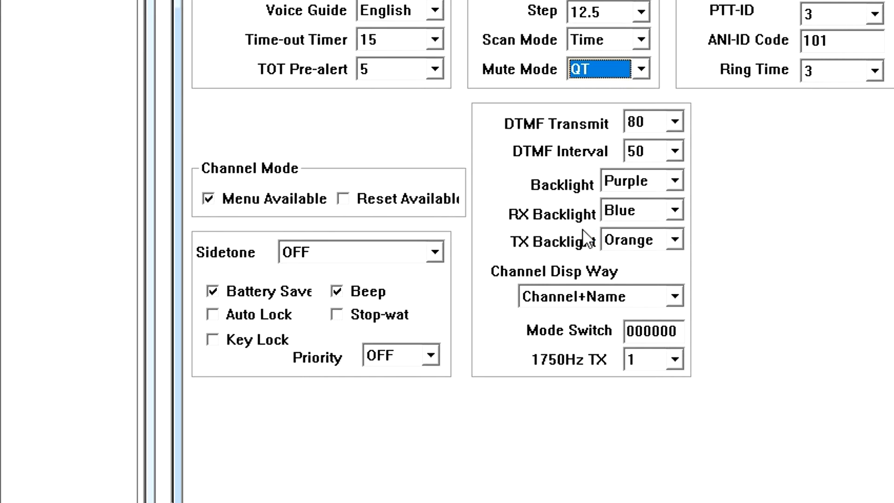
pyautogui.moveTo(679, 187)
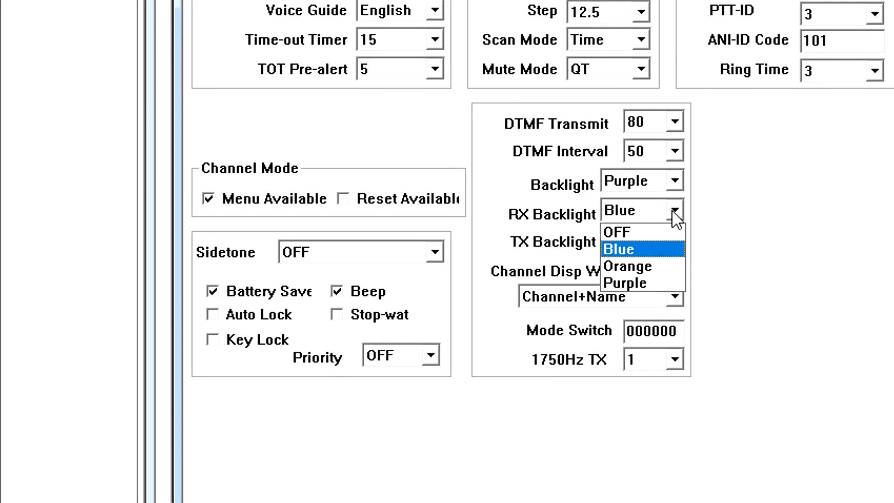
pyautogui.click(612, 248)
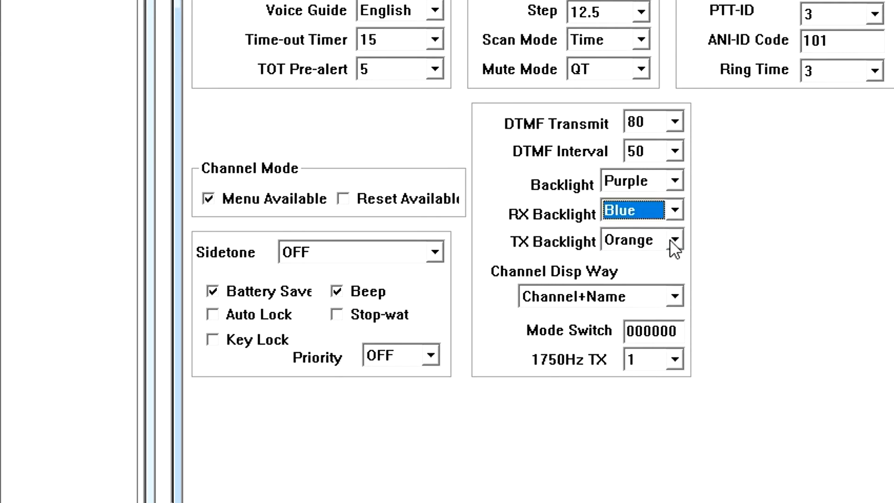
pyautogui.click(675, 240)
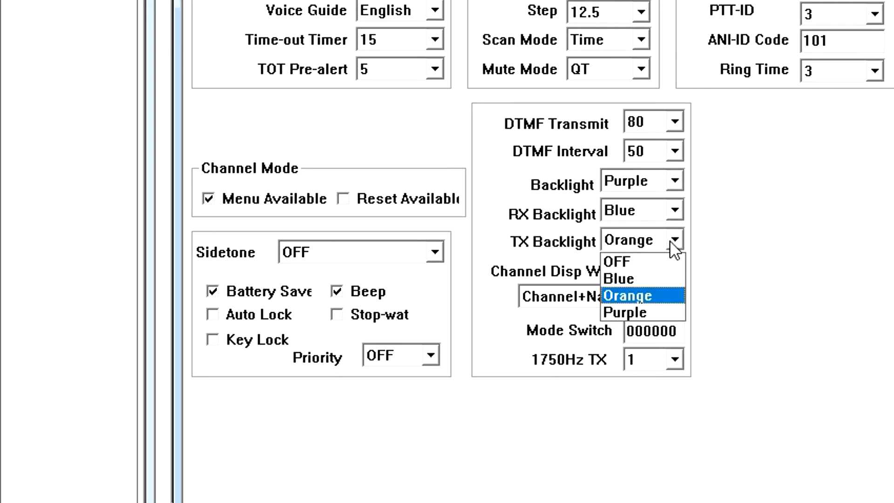
pyautogui.moveTo(621, 279)
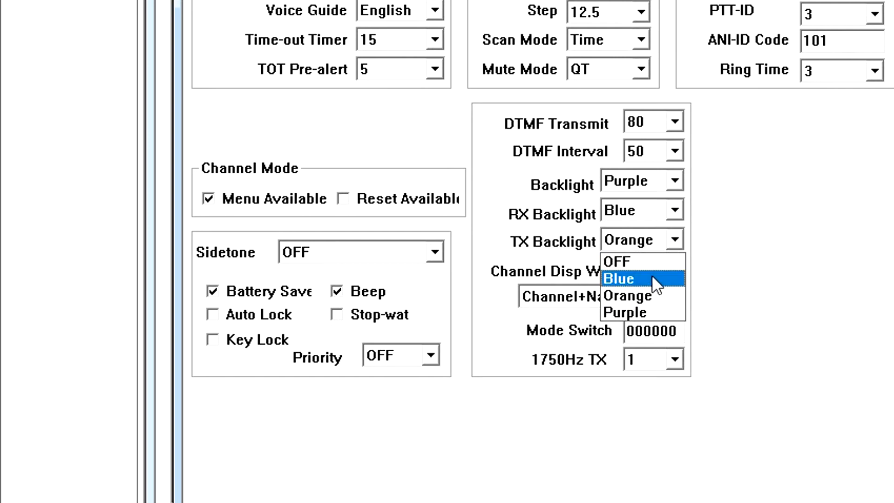
pyautogui.moveTo(627, 296)
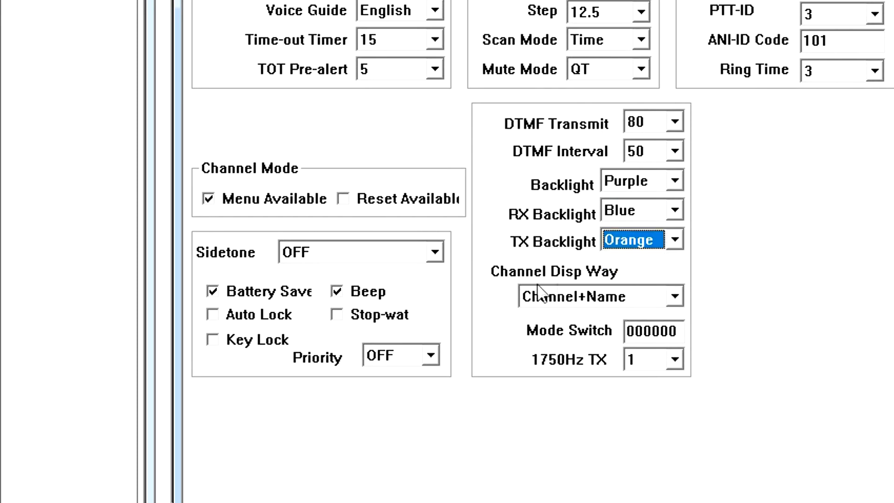
pyautogui.moveTo(680, 307)
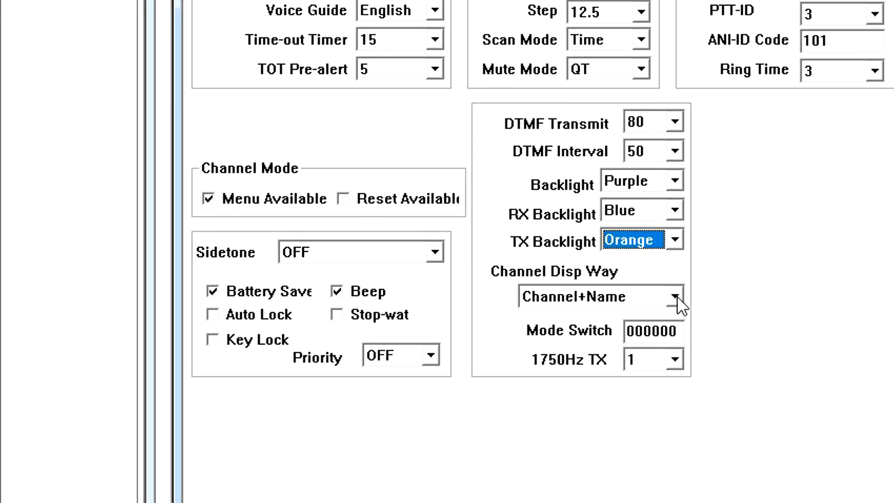
pyautogui.click(675, 296)
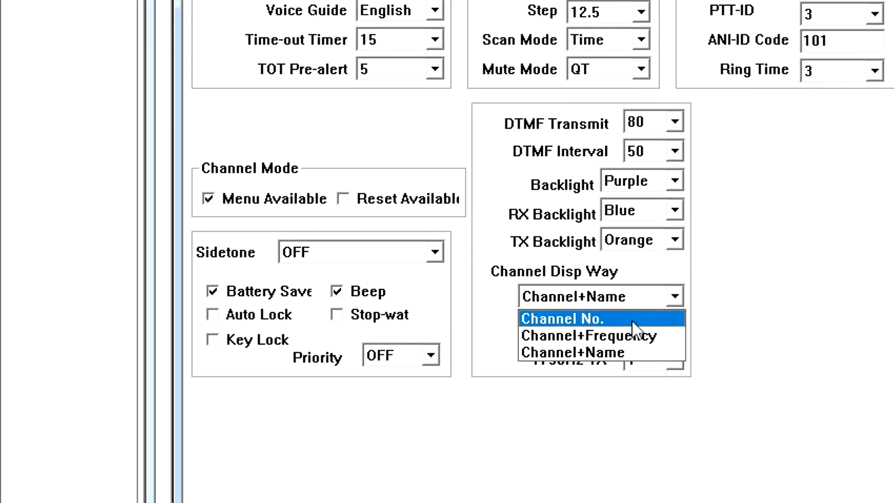
pyautogui.moveTo(633, 336)
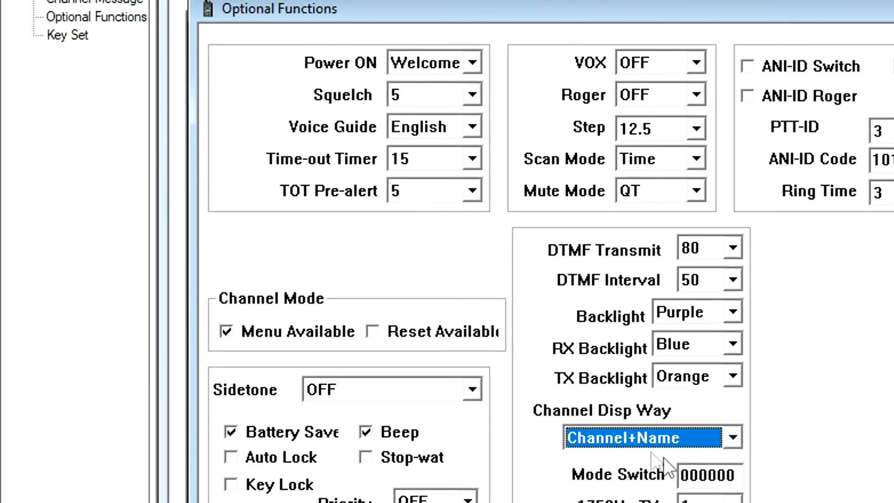
pyautogui.click(75, 173)
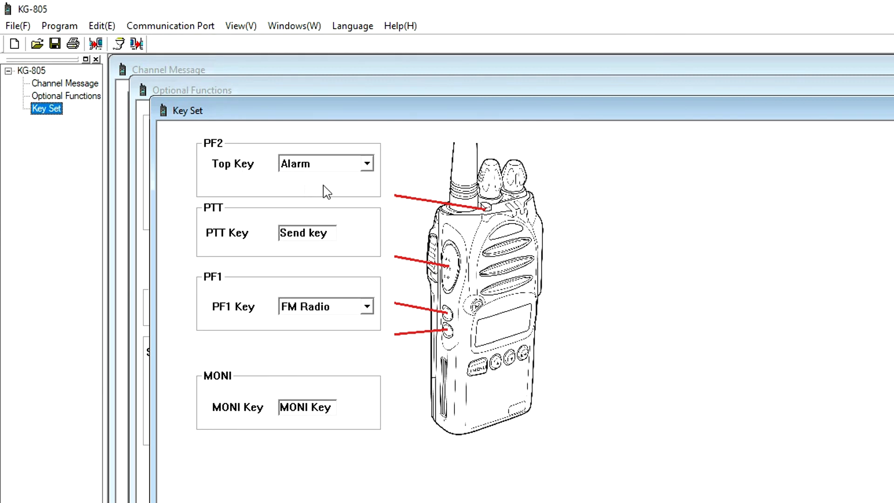
# Keep the top key assigned to Alarm and PF1 to FM Radio after reviewing their choices.
pyautogui.click(367, 163)
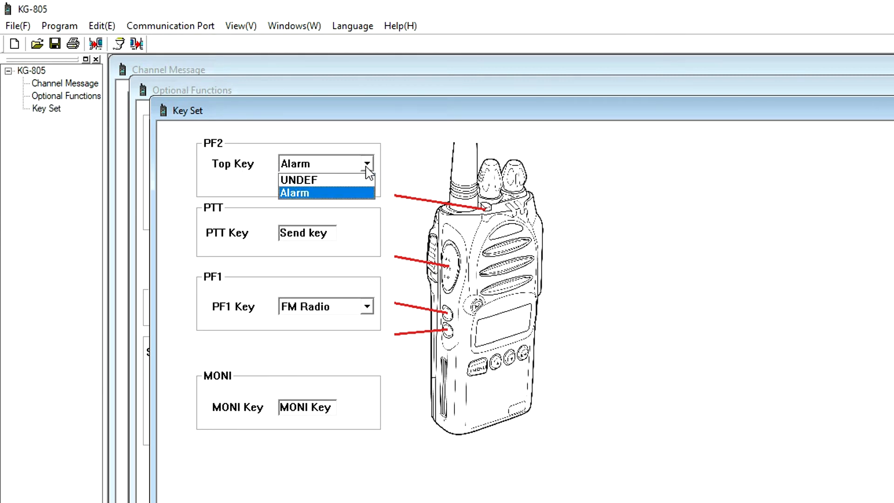
pyautogui.click(293, 193)
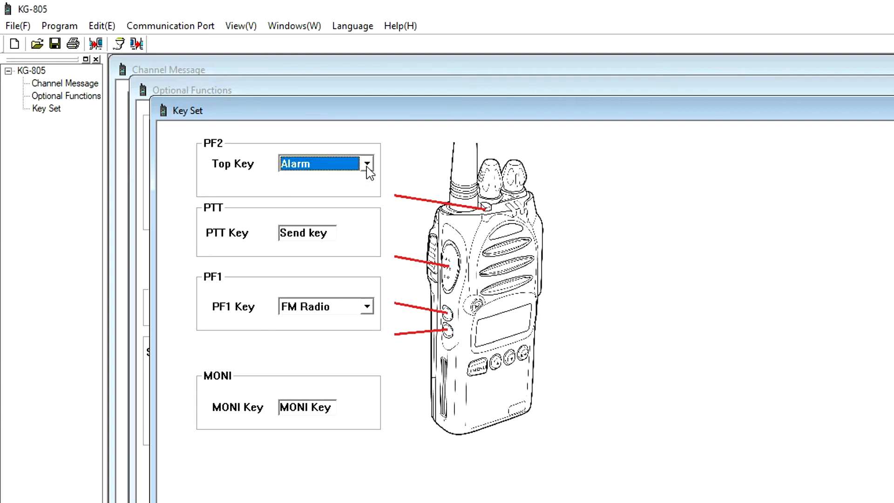
pyautogui.moveTo(231, 244)
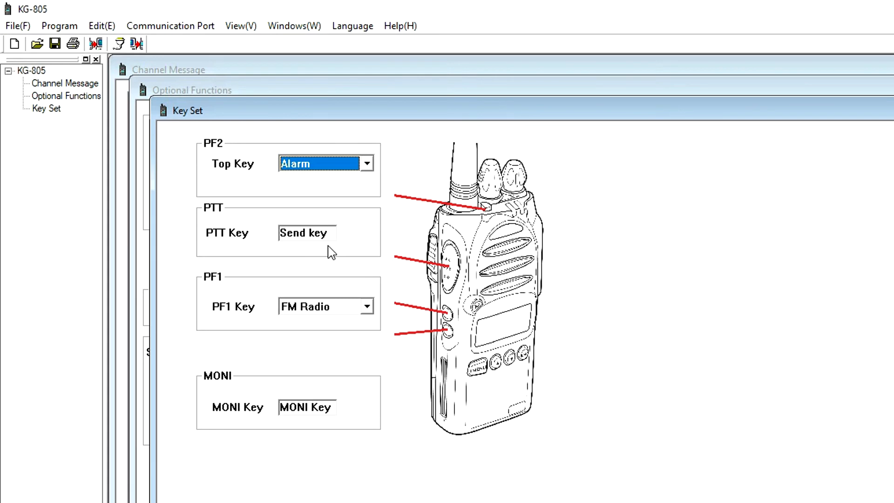
pyautogui.moveTo(213, 280)
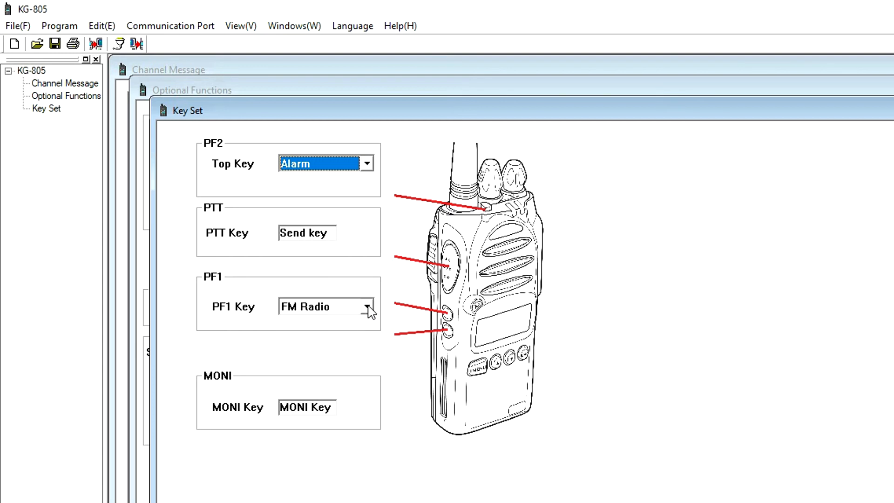
pyautogui.click(367, 306)
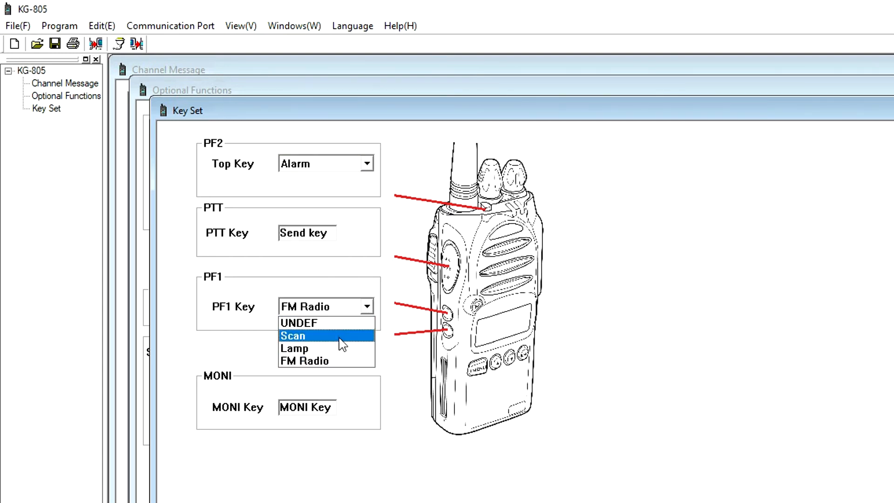
pyautogui.moveTo(344, 348)
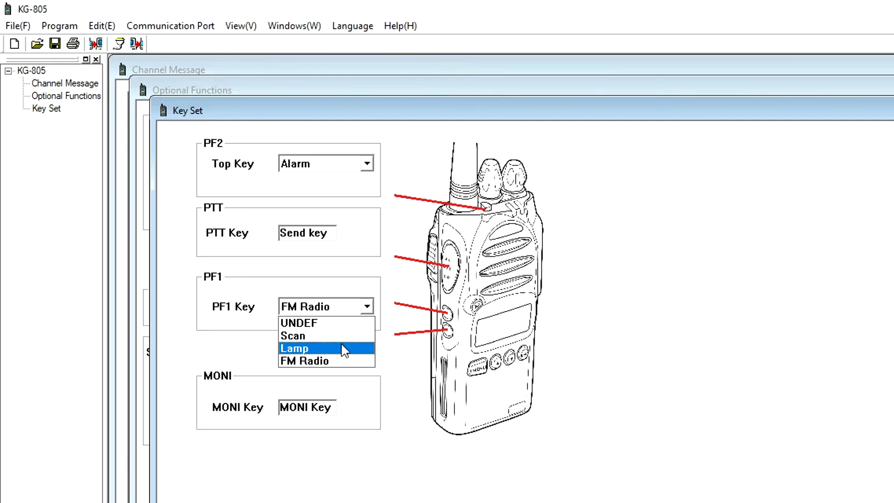
pyautogui.moveTo(346, 354)
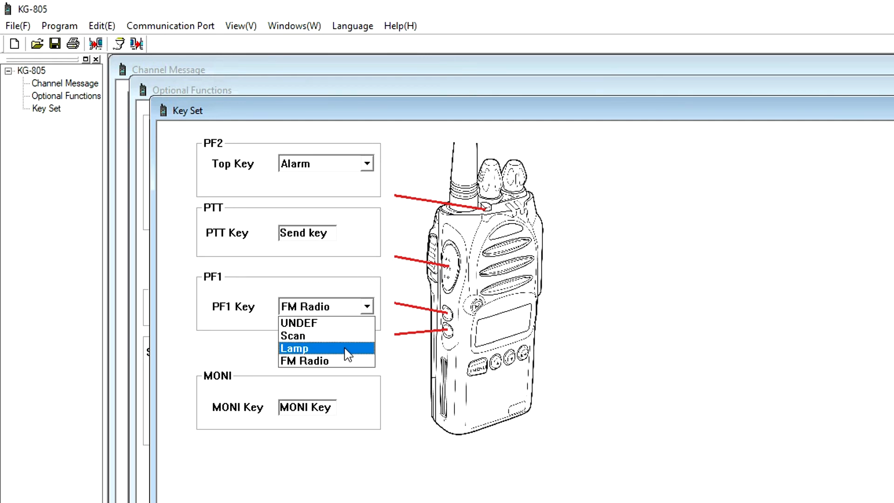
pyautogui.moveTo(347, 360)
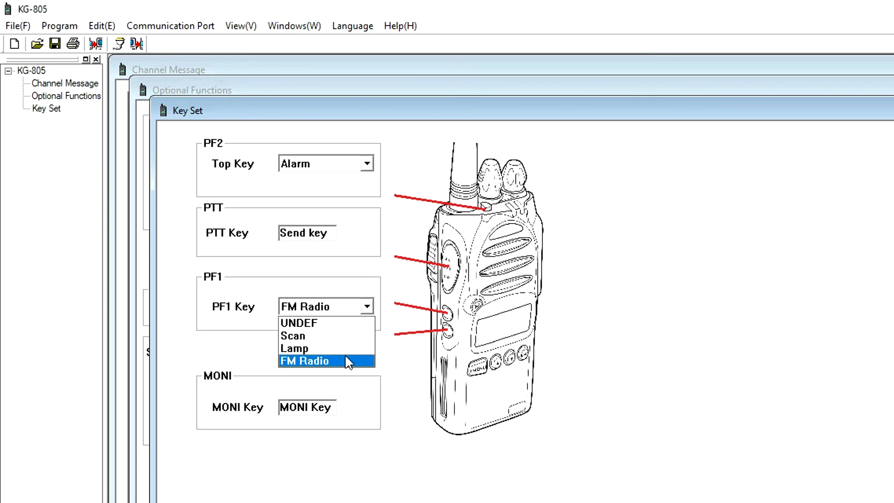
pyautogui.click(304, 360)
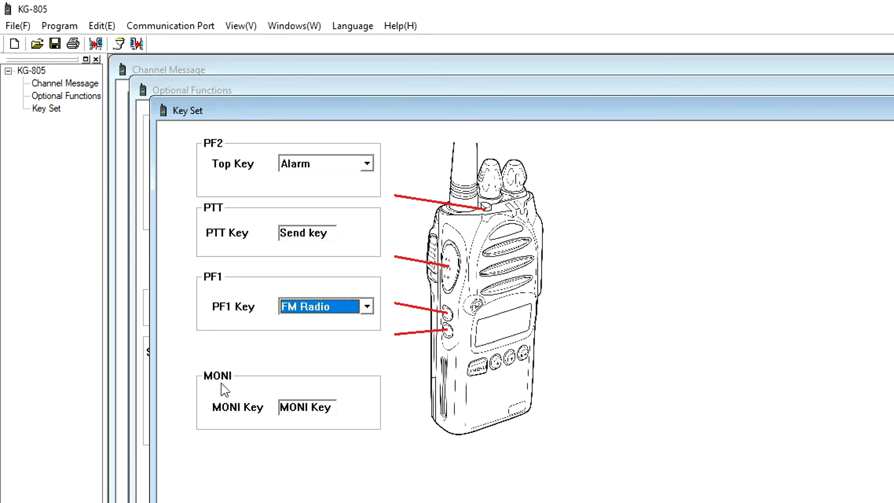
pyautogui.moveTo(316, 432)
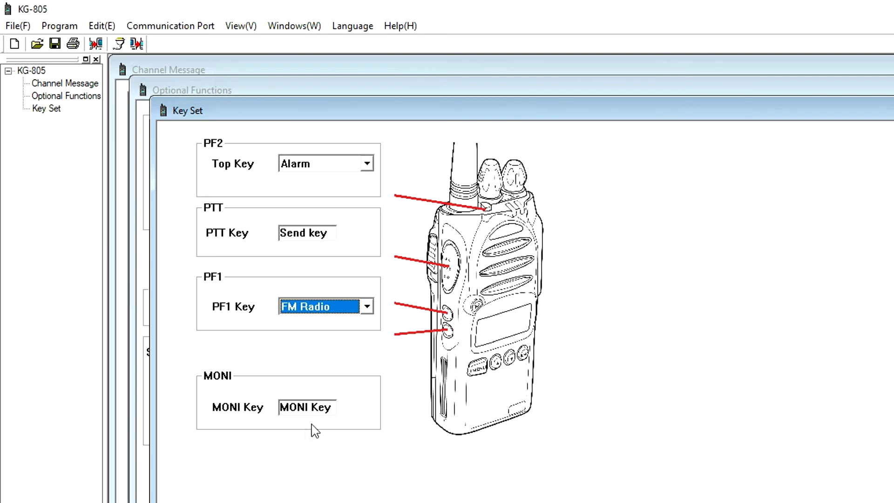
pyautogui.moveTo(334, 424)
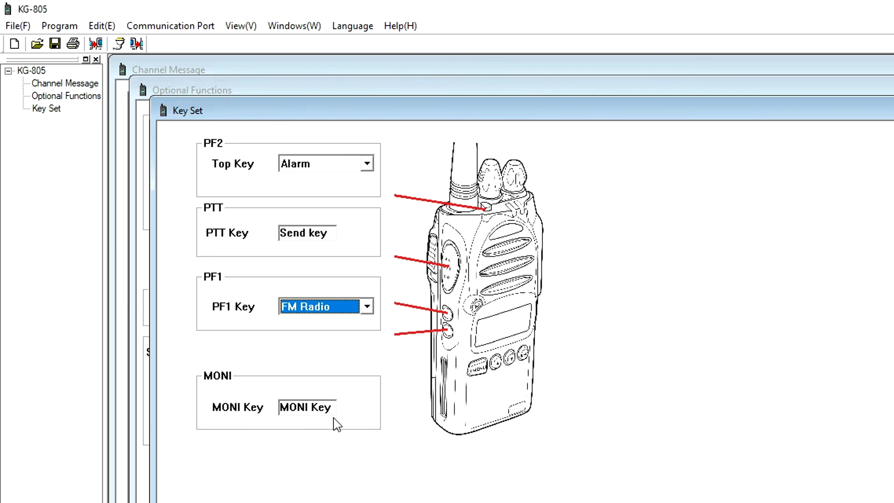
pyautogui.moveTo(45, 108)
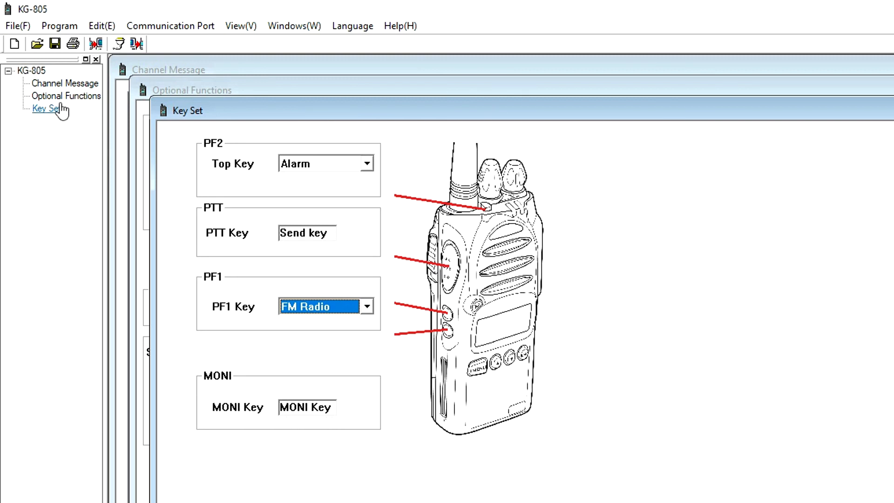
# Write the edited programming to the radio and begin saving it as a .tw file.
pyautogui.click(65, 83)
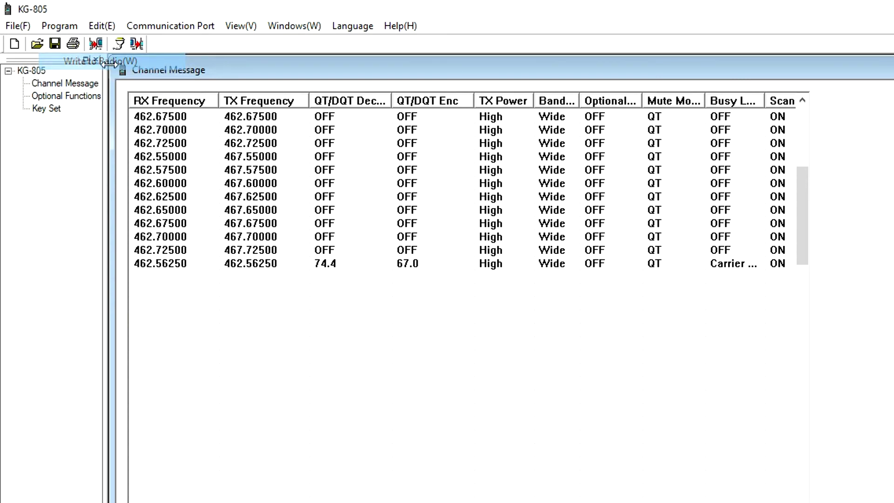
pyautogui.click(96, 44)
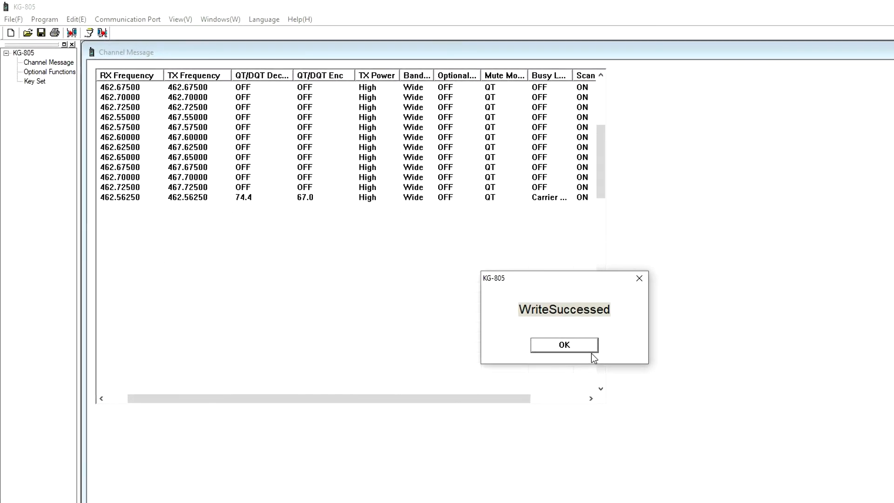
pyautogui.click(564, 345)
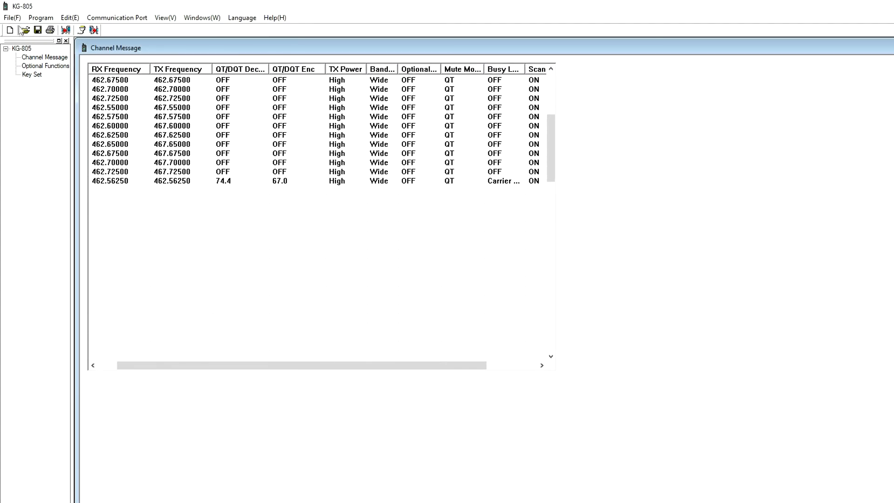
pyautogui.click(11, 17)
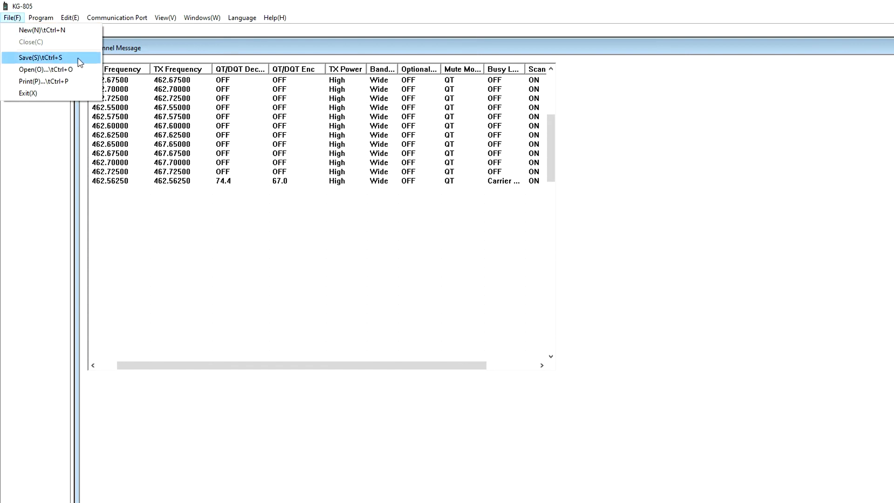
pyautogui.click(40, 56)
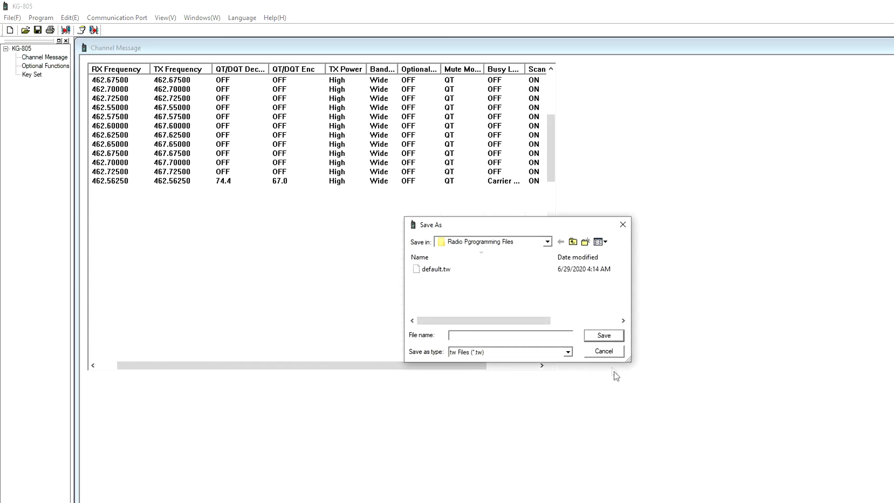
pyautogui.moveTo(628, 391)
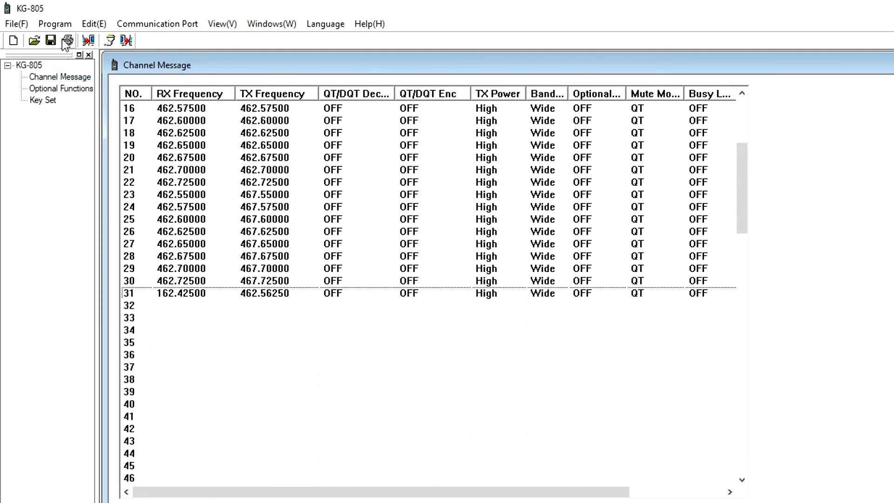
pyautogui.click(55, 23)
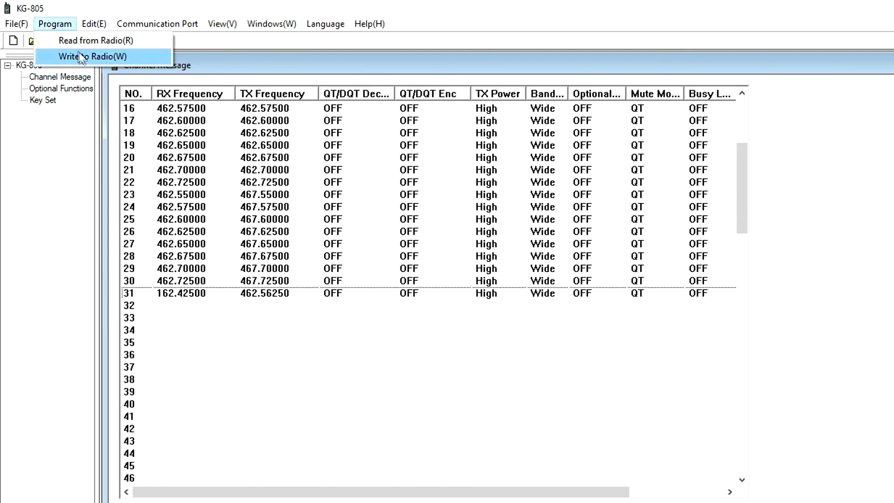